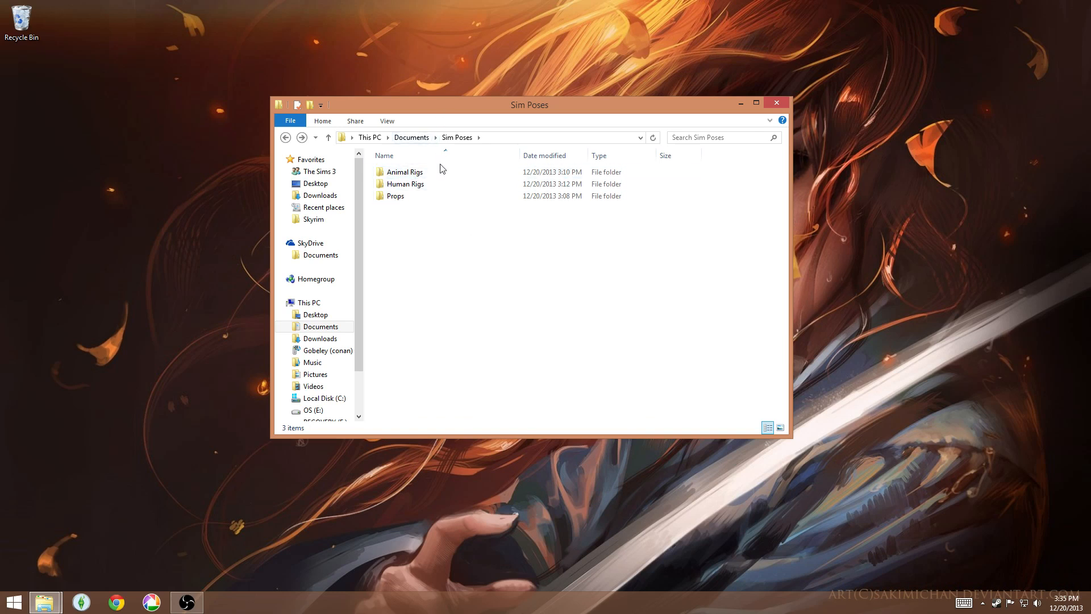
Step: Browse into the Human Rigs folder listing the multi-rigs folder and five Blender rig files
{"action": "left_click", "coordinate": [405, 184]}
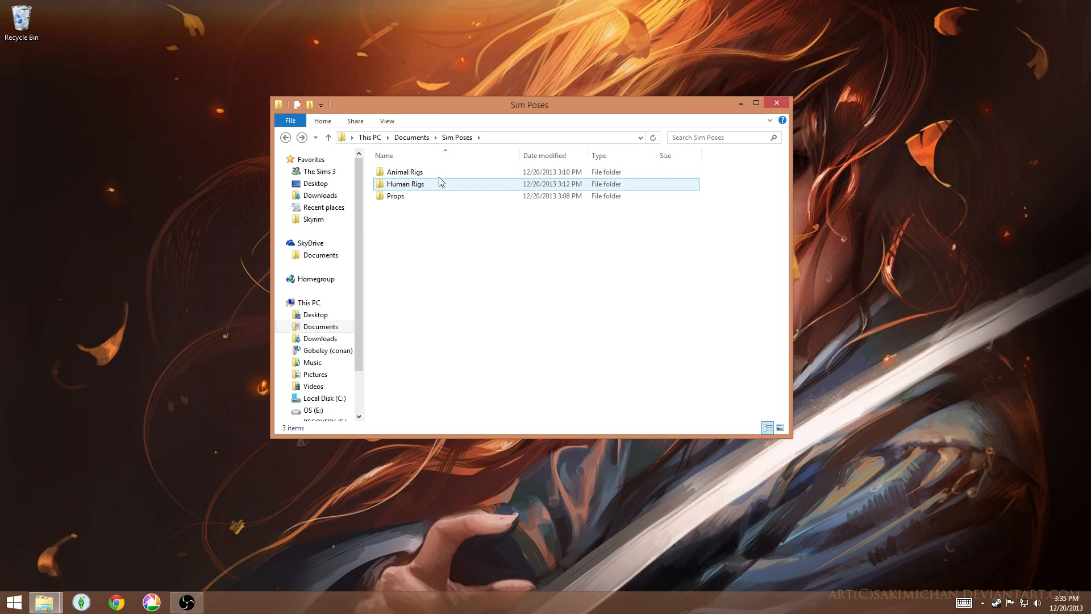
{"action": "left_click", "coordinate": [405, 171]}
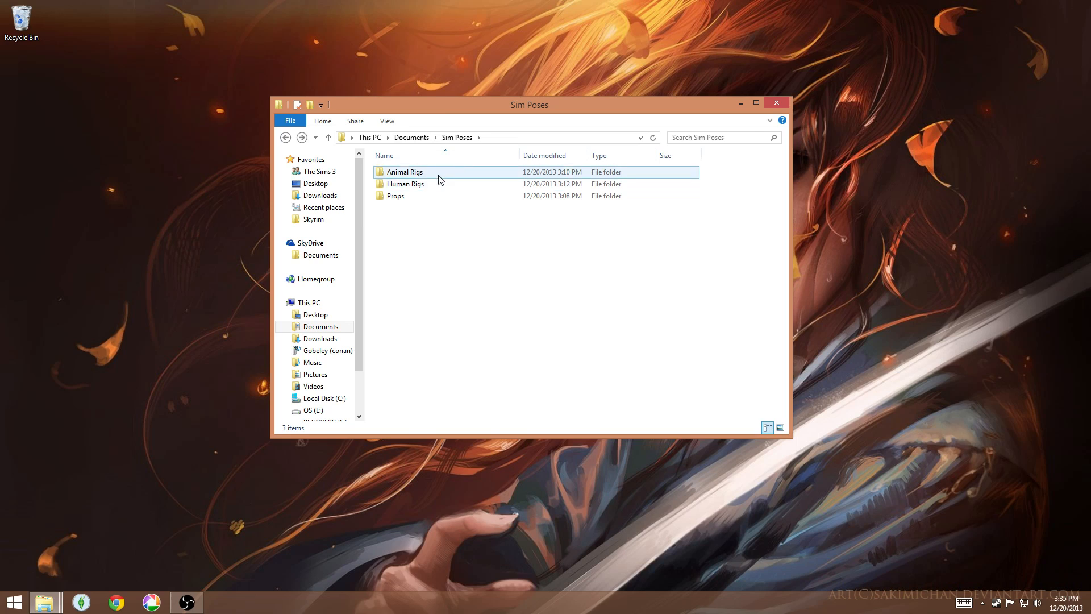
{"action": "left_click", "coordinate": [424, 210]}
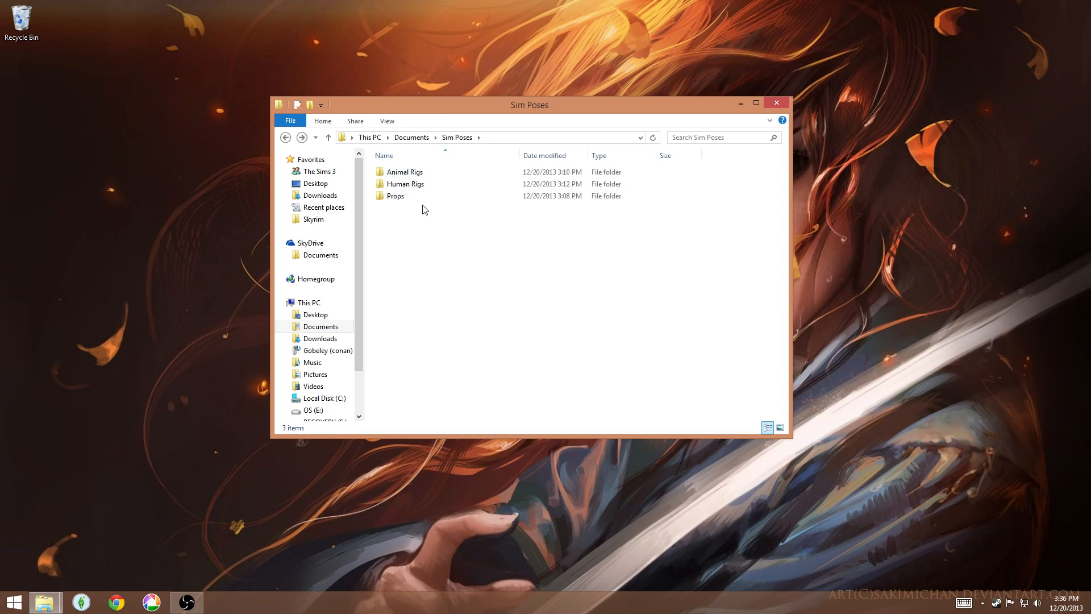
{"action": "double_click", "coordinate": [405, 184]}
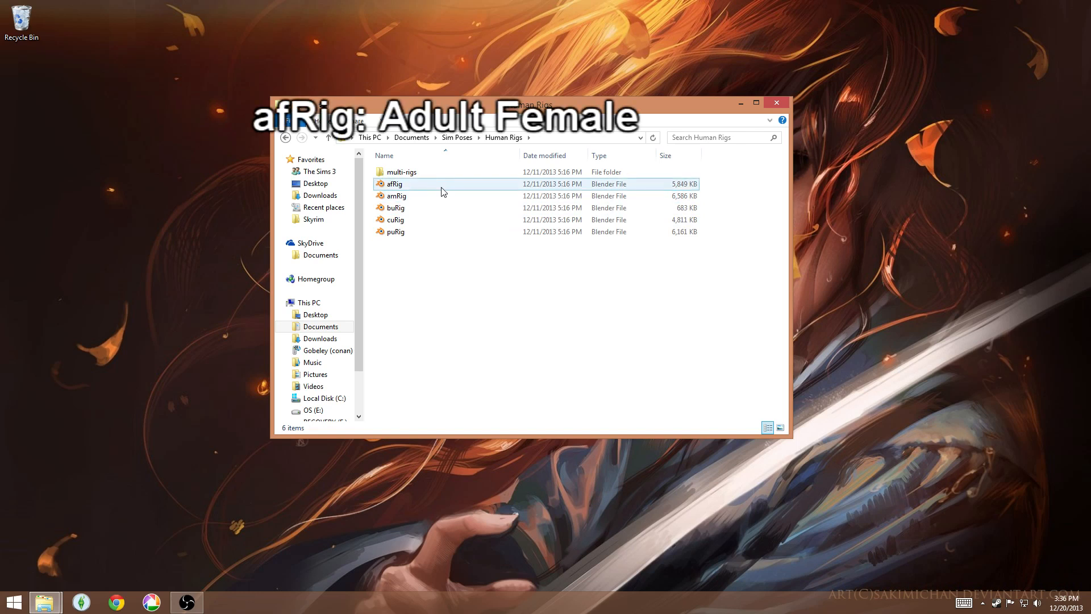
{"action": "left_click", "coordinate": [396, 196]}
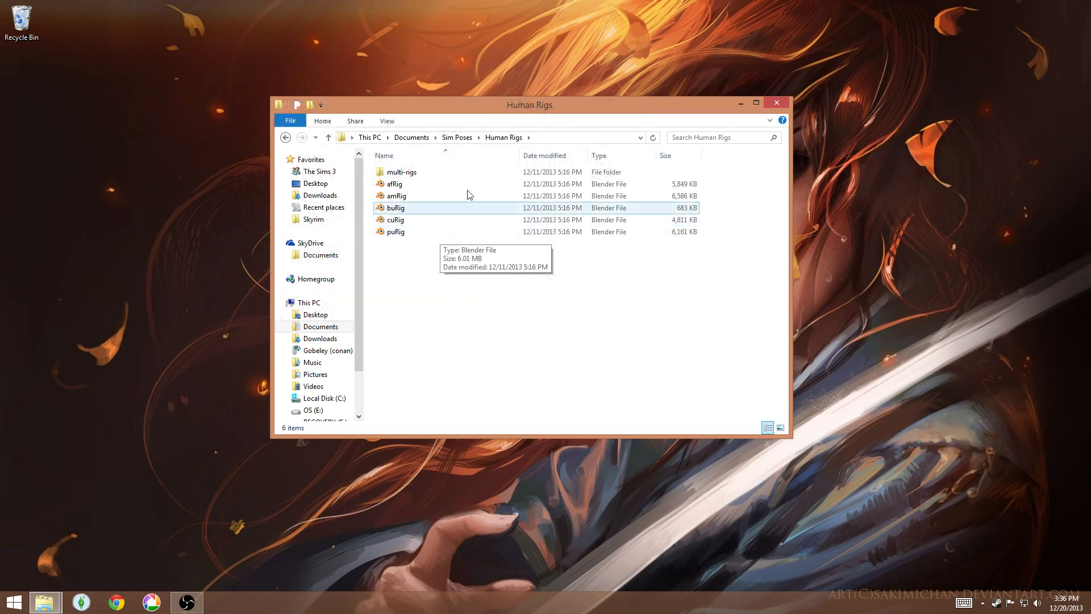
{"action": "left_click", "coordinate": [401, 171]}
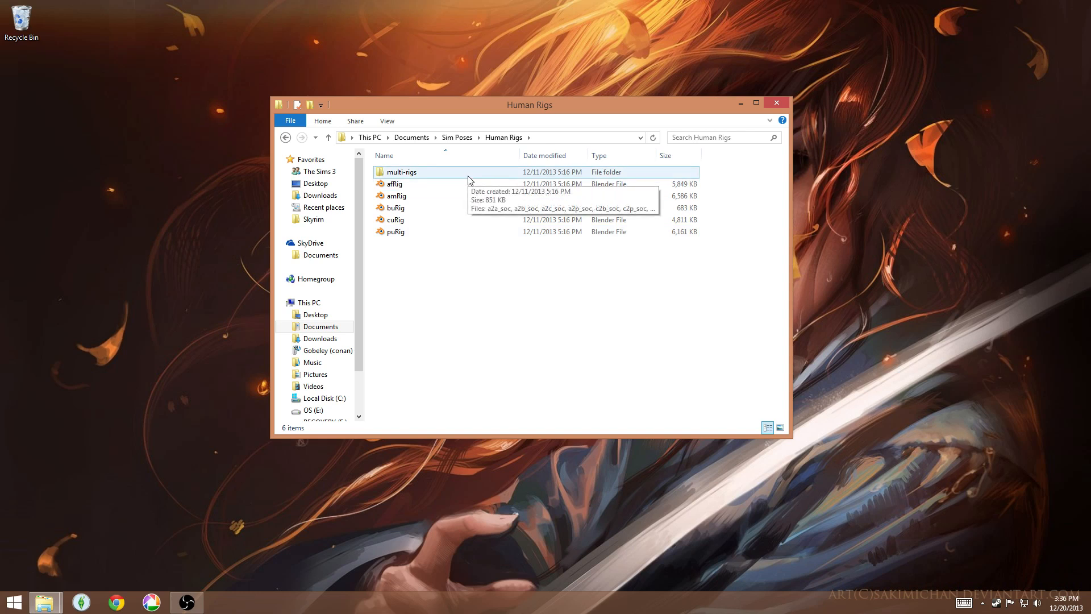
{"action": "mouse_move", "coordinate": [455, 178]}
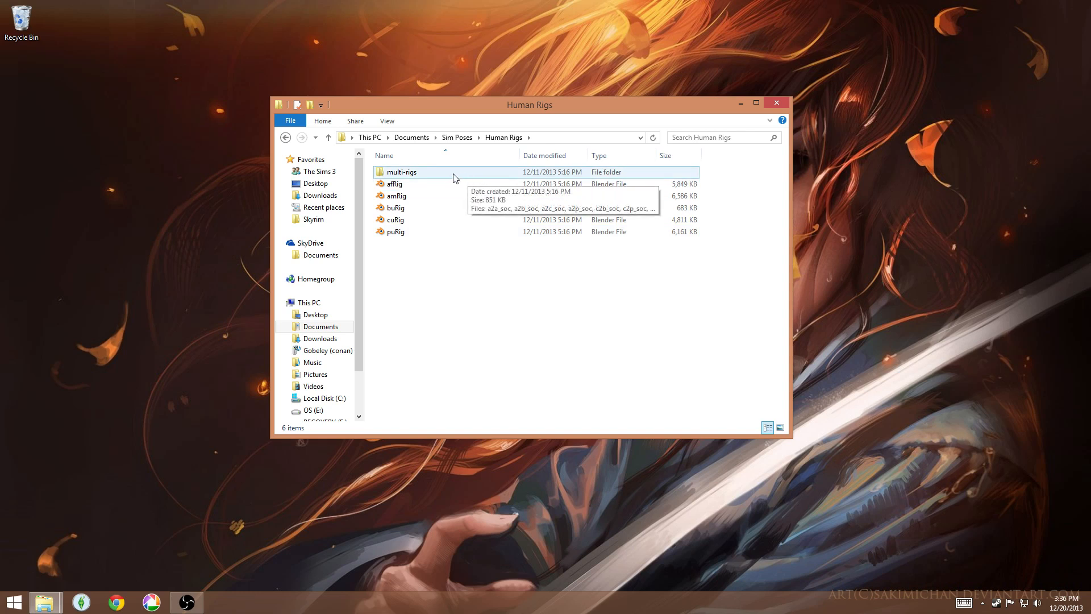
{"action": "left_click", "coordinate": [395, 184]}
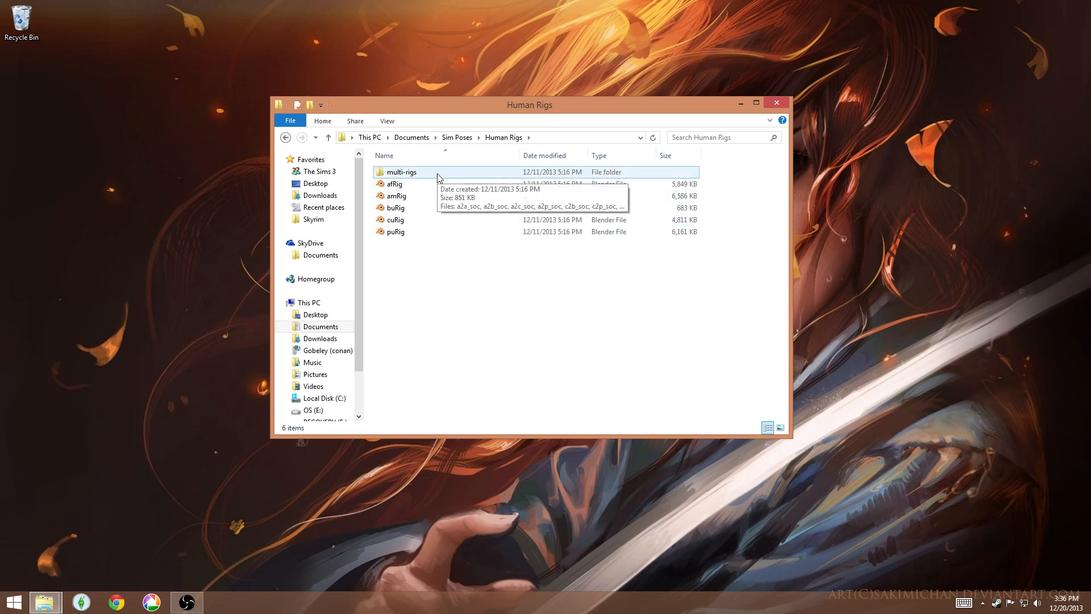
{"action": "mouse_move", "coordinate": [469, 176]}
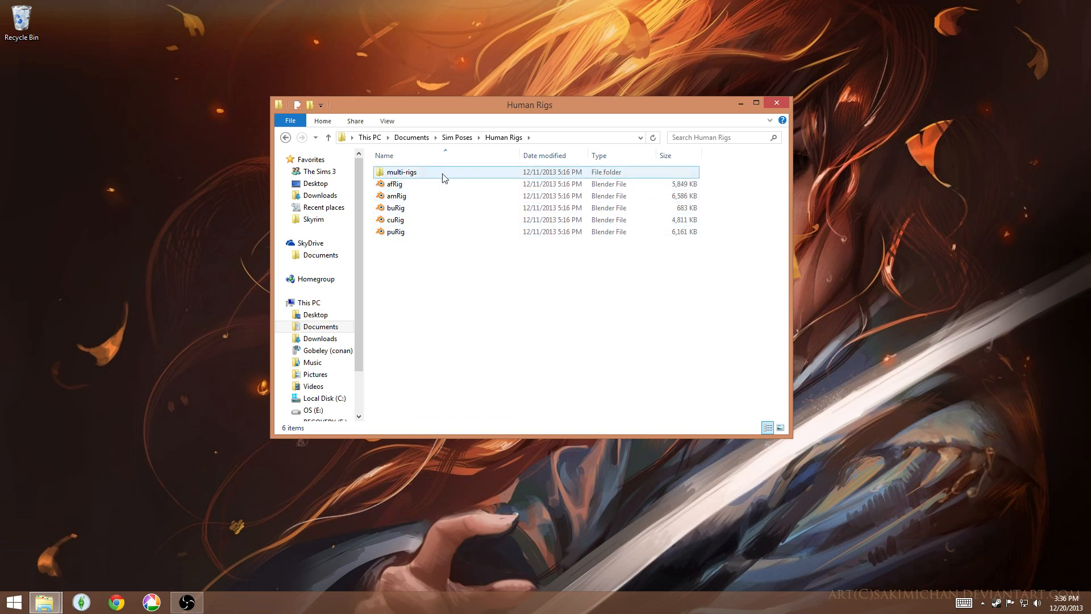
Step: Review the seven .blend rig files inside multi-rigs, then head back up toward Sim Poses
{"action": "double_click", "coordinate": [401, 172]}
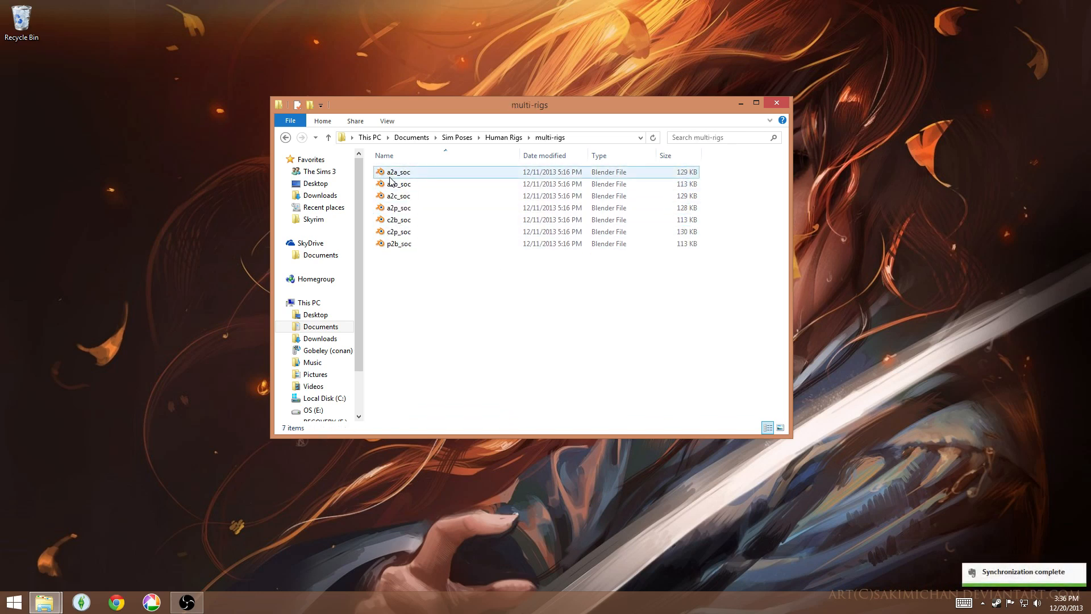
{"action": "left_click", "coordinate": [398, 184]}
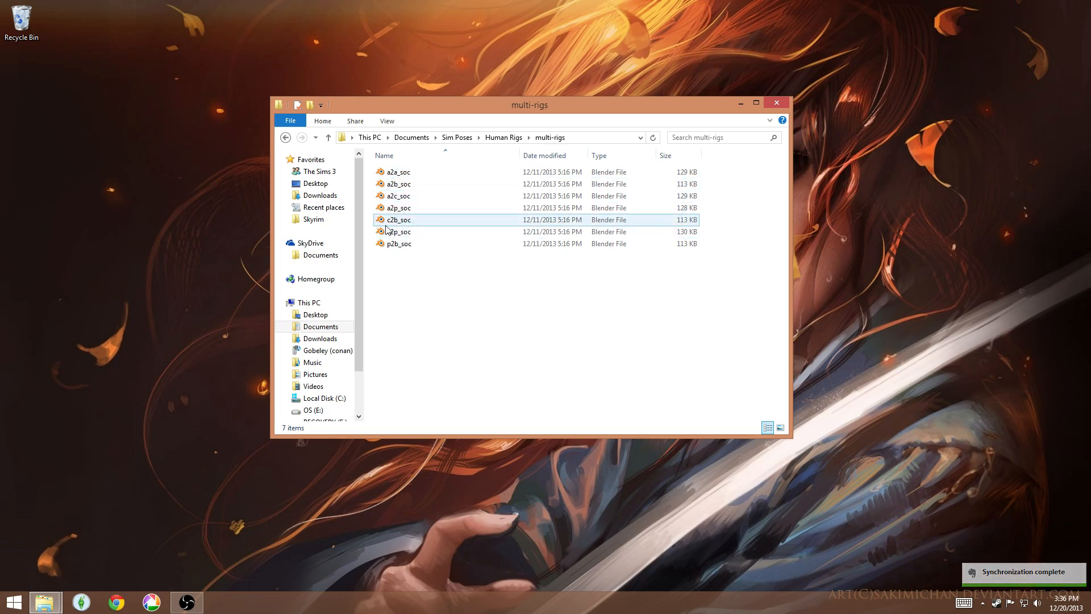
{"action": "left_click", "coordinate": [399, 230]}
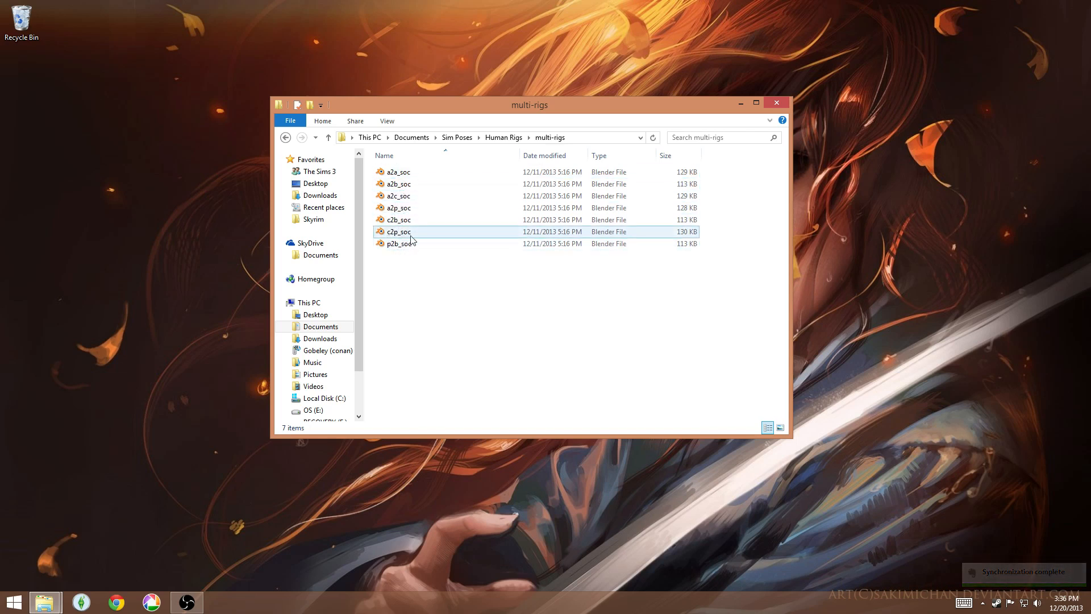
{"action": "left_click", "coordinate": [399, 171]}
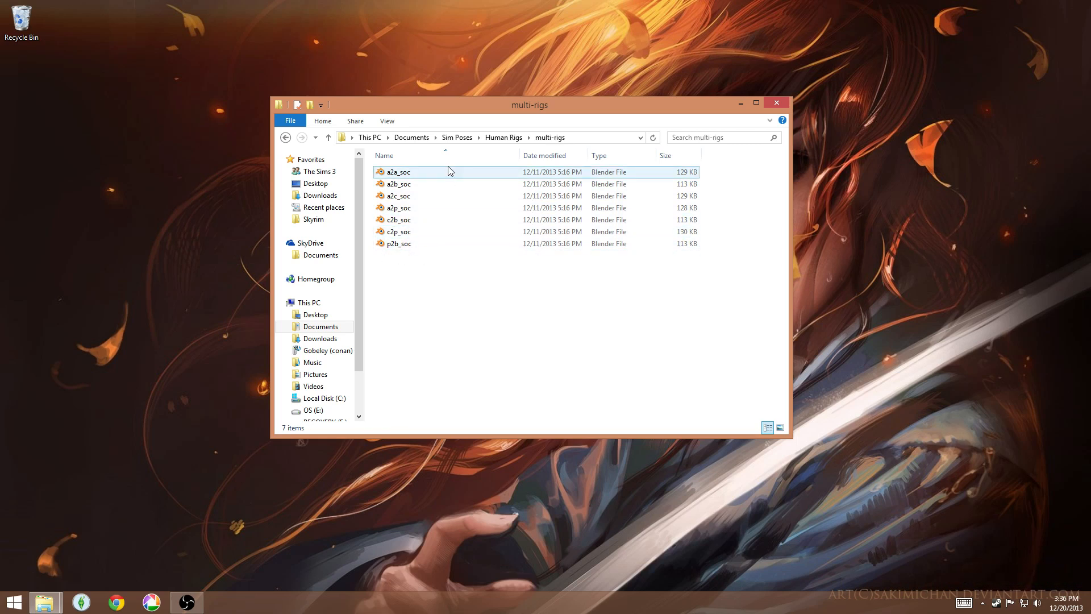
{"action": "left_click", "coordinate": [446, 258]}
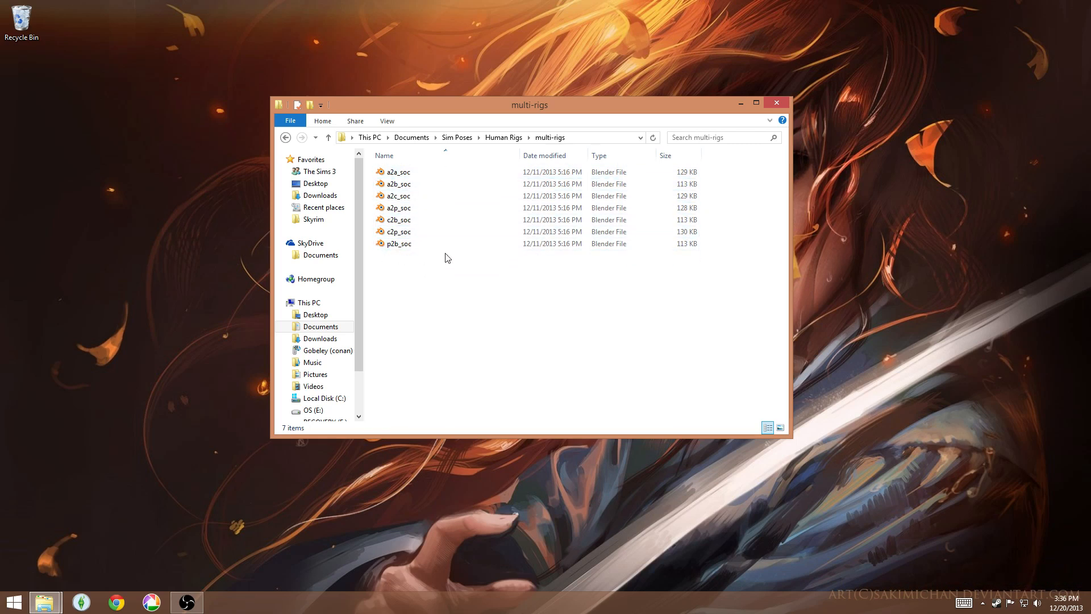
{"action": "left_click", "coordinate": [398, 171]}
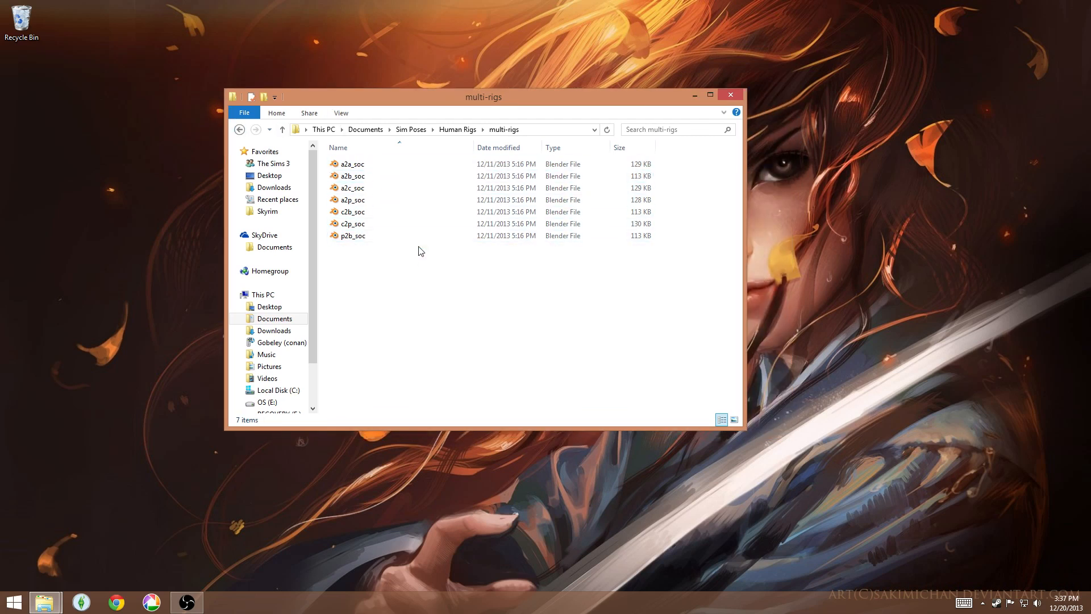
{"action": "mouse_move", "coordinate": [419, 272]}
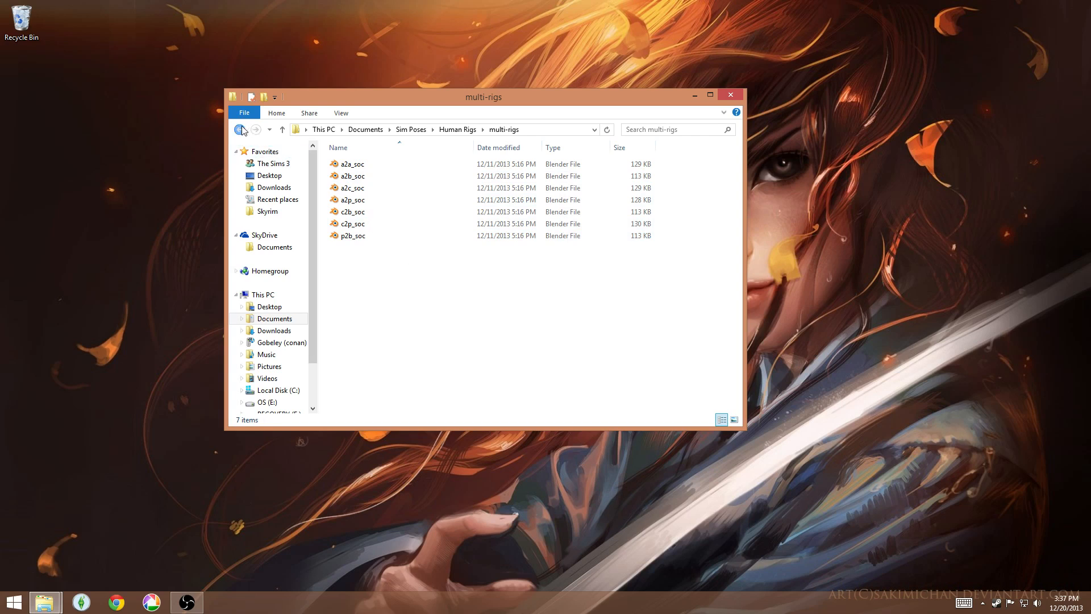
{"action": "left_click", "coordinate": [239, 129]}
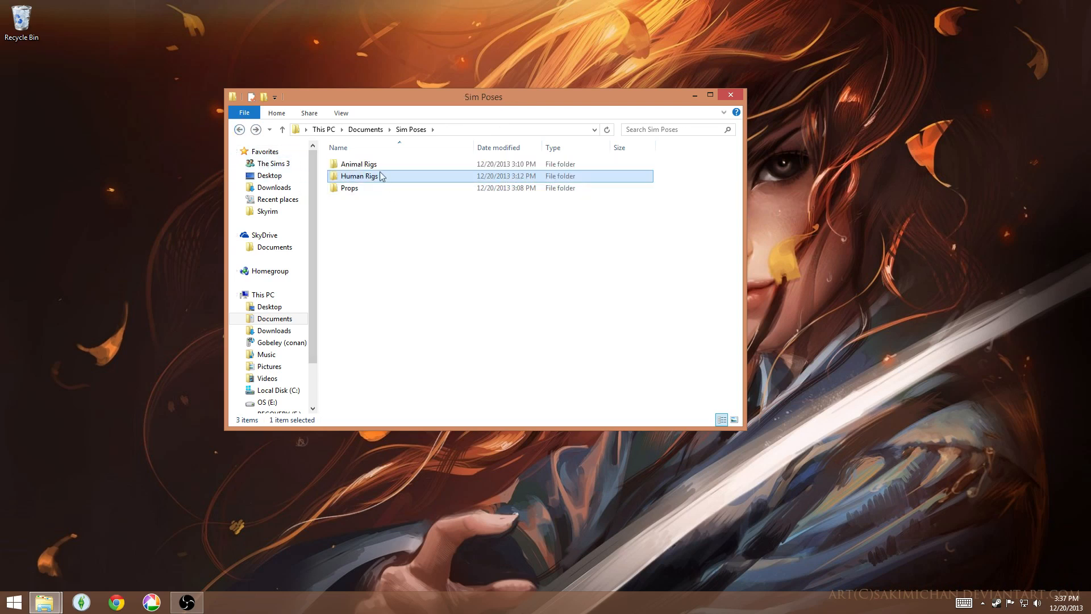
Step: Open Animal Rigs to see its eight rig files such as abRig, acRig and adRig
{"action": "double_click", "coordinate": [358, 164]}
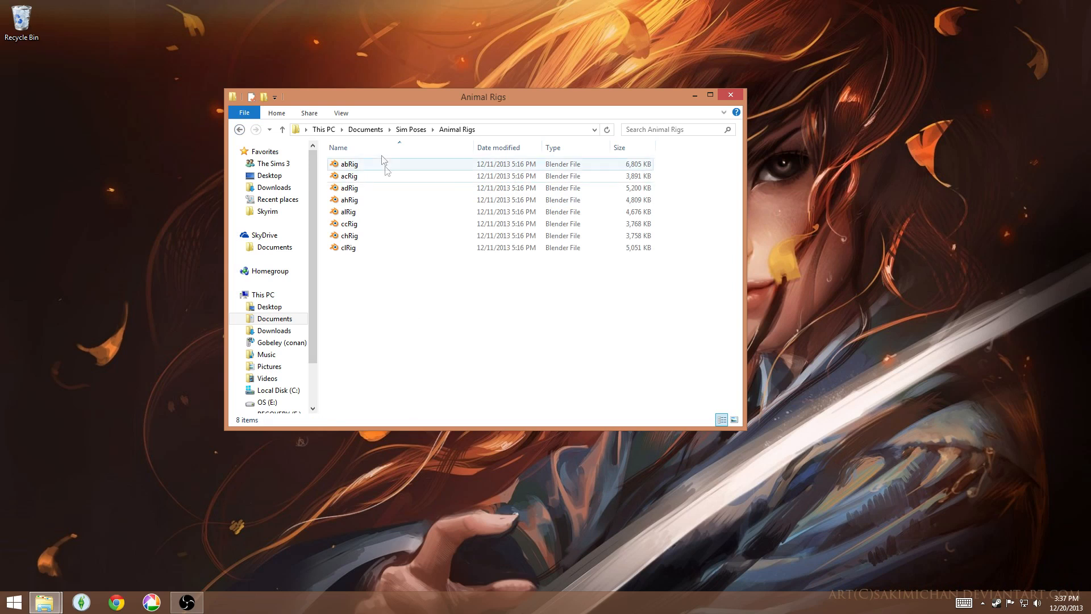
{"action": "left_click", "coordinate": [349, 163]}
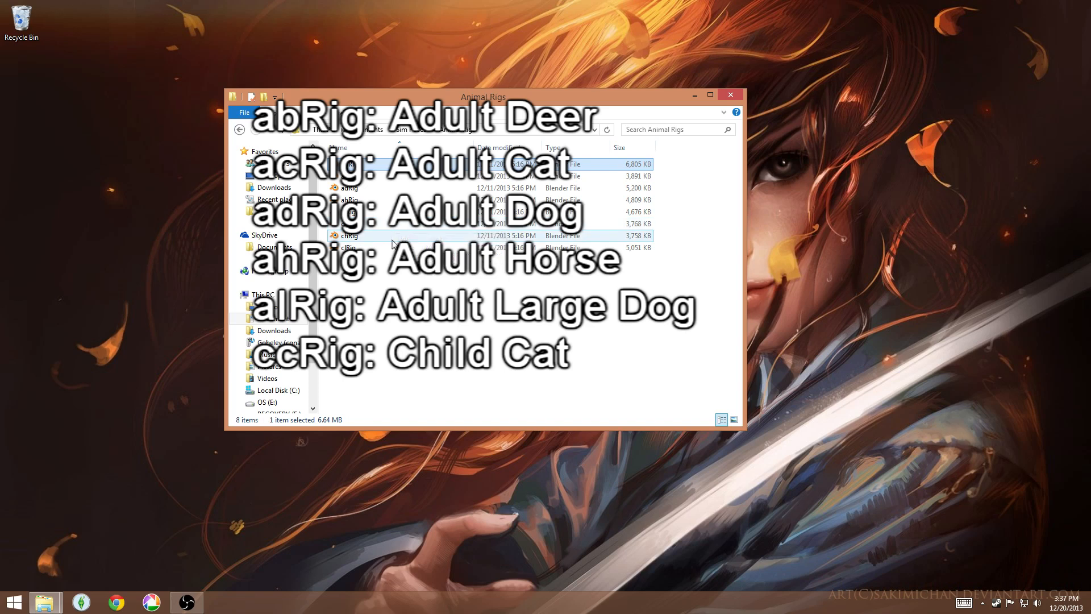
{"action": "mouse_move", "coordinate": [373, 243]}
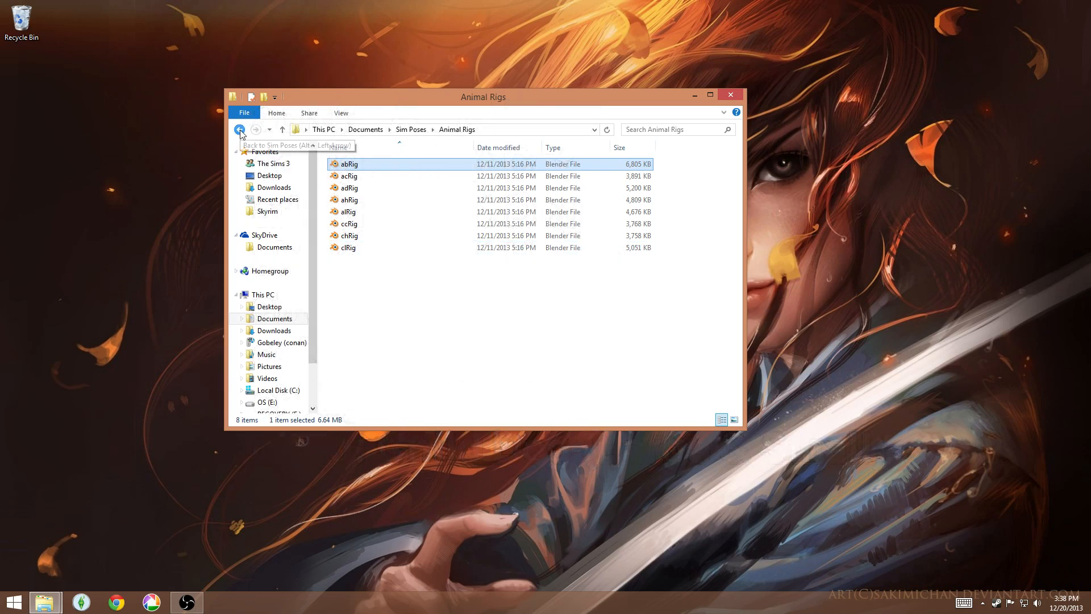
Step: Return to Sim Poses, enter Human Rigs and launch afRig in Blender
{"action": "left_click", "coordinate": [240, 130]}
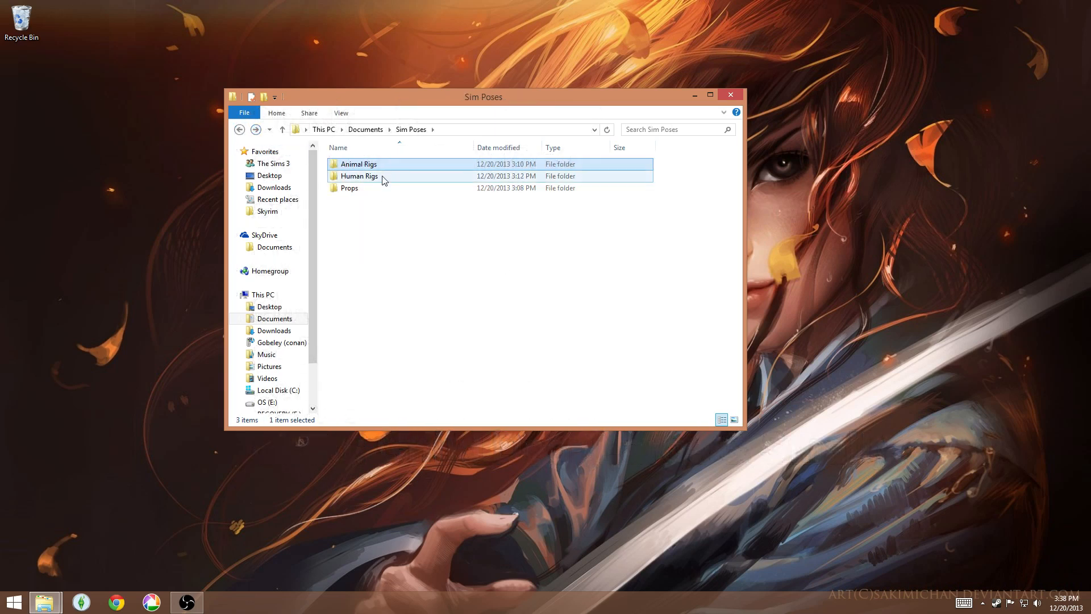
{"action": "double_click", "coordinate": [360, 175]}
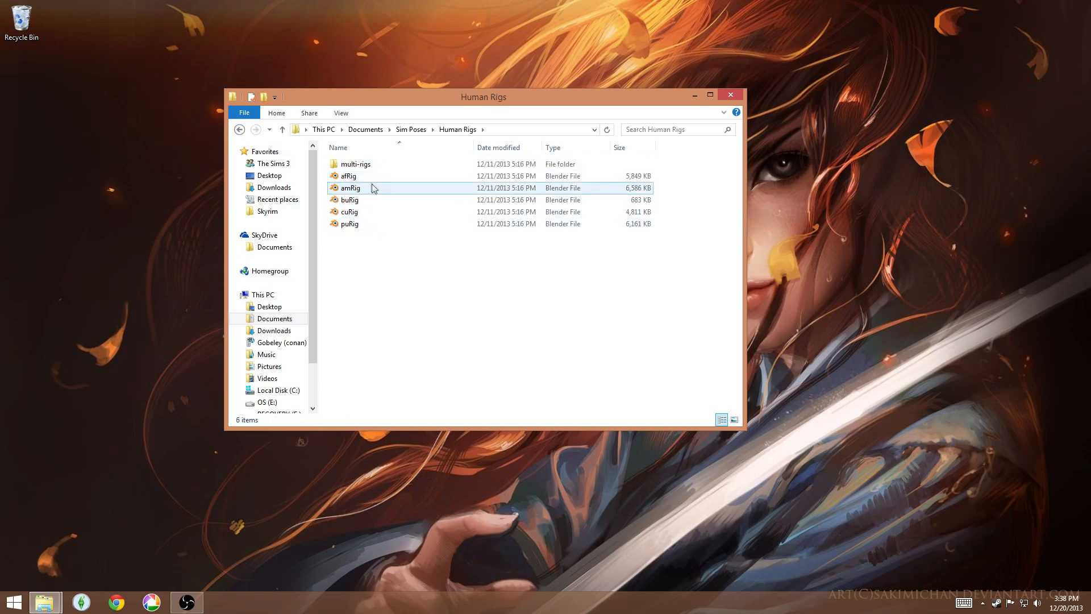
{"action": "left_click", "coordinate": [349, 175]}
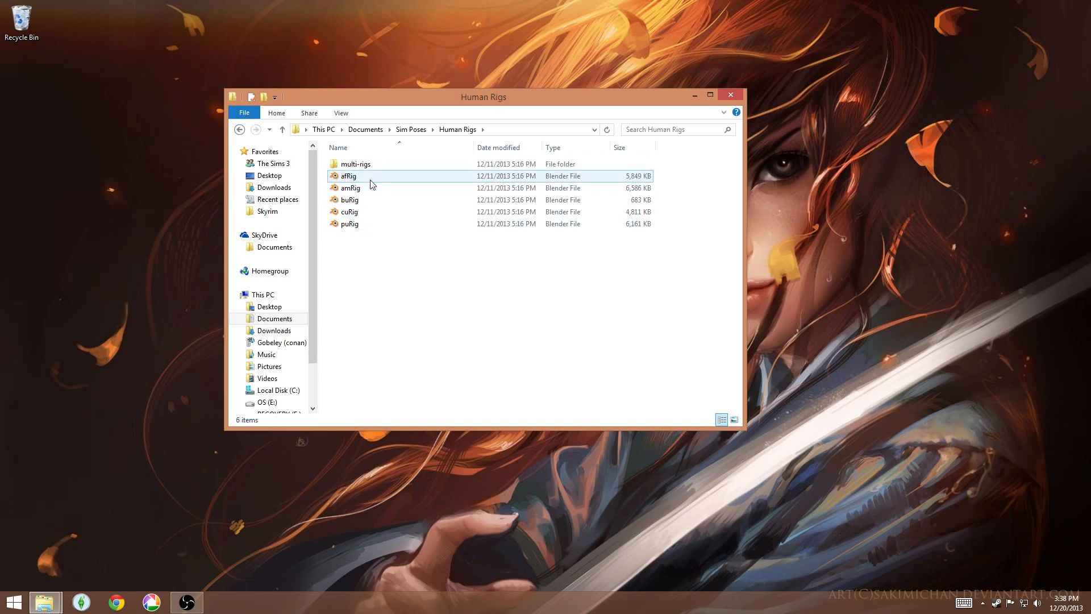
{"action": "double_click", "coordinate": [348, 175]}
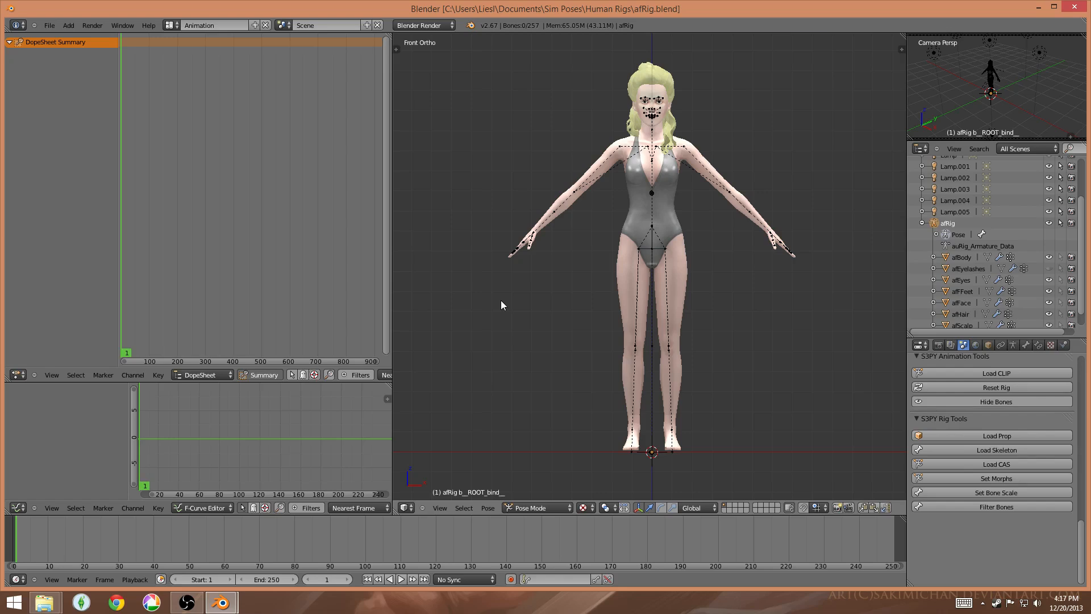
{"action": "mouse_move", "coordinate": [670, 26]}
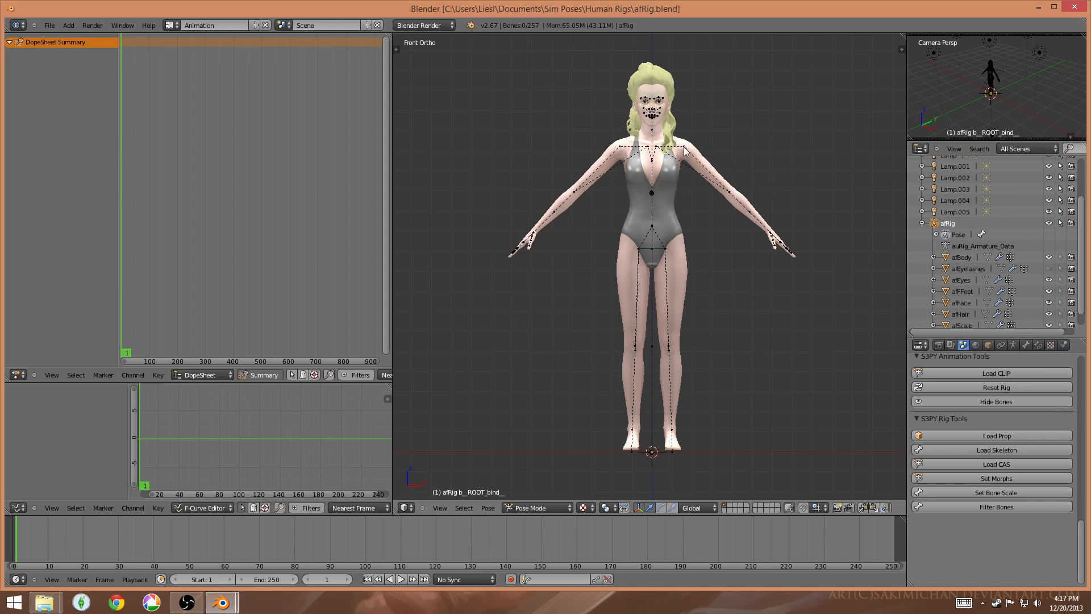
{"action": "mouse_move", "coordinate": [615, 209]}
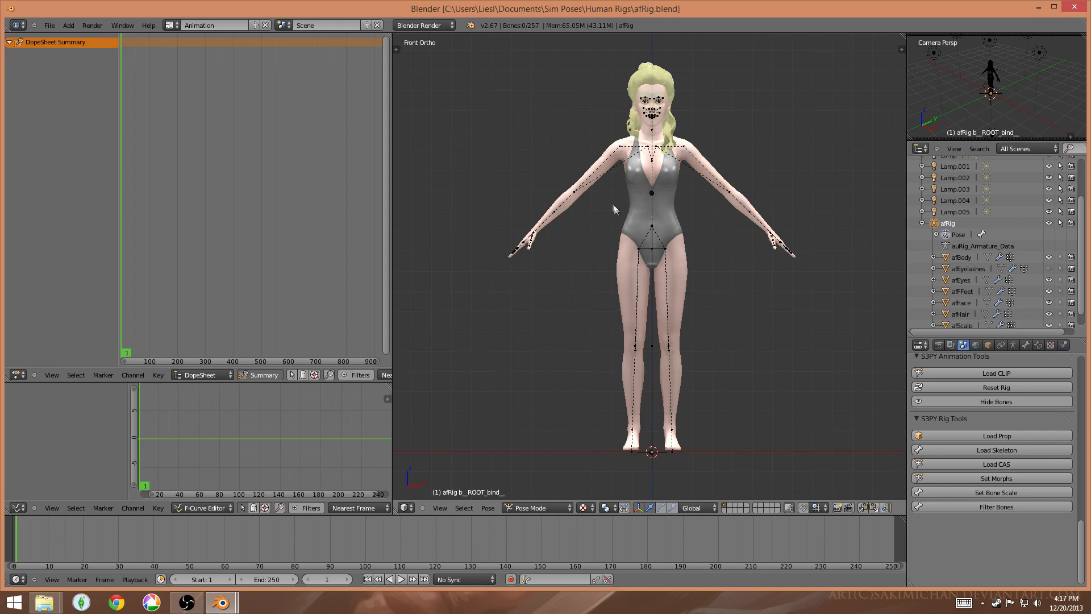
{"action": "mouse_move", "coordinate": [680, 237]}
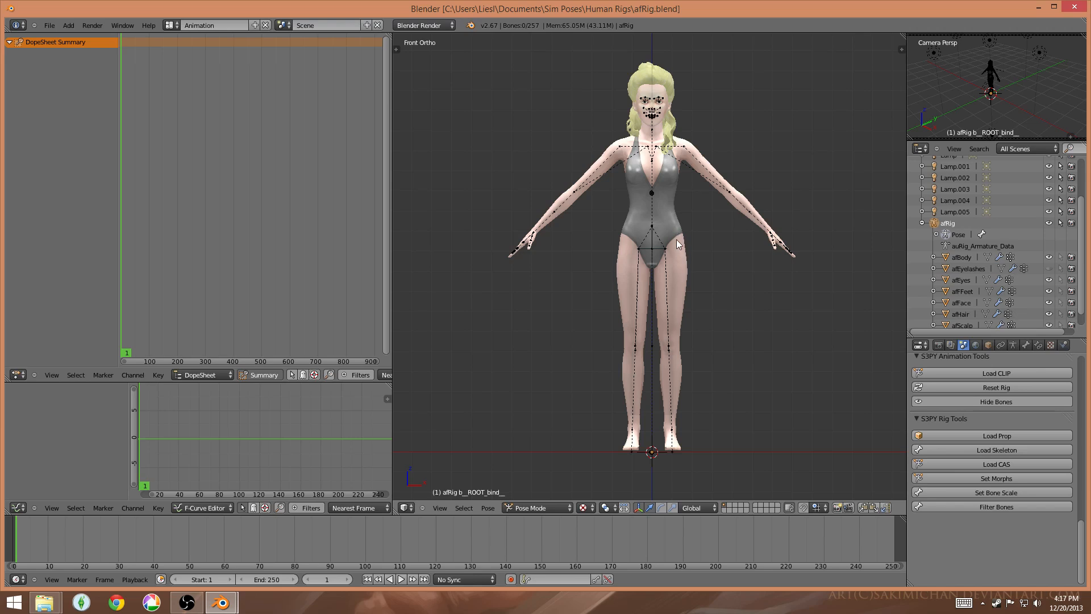
{"action": "mouse_move", "coordinate": [686, 179]}
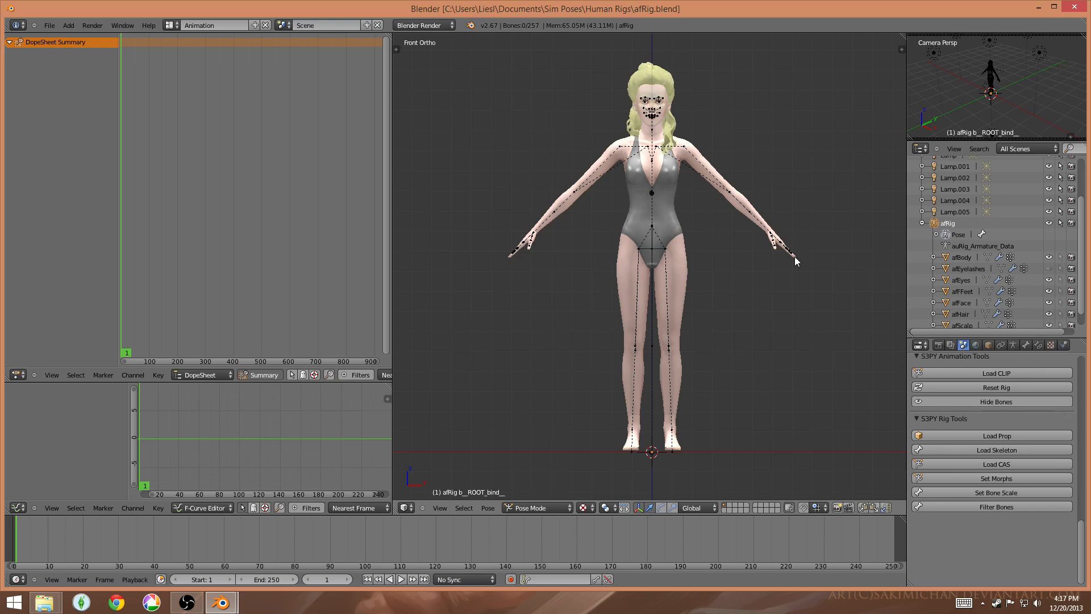
{"action": "mouse_move", "coordinate": [702, 174]}
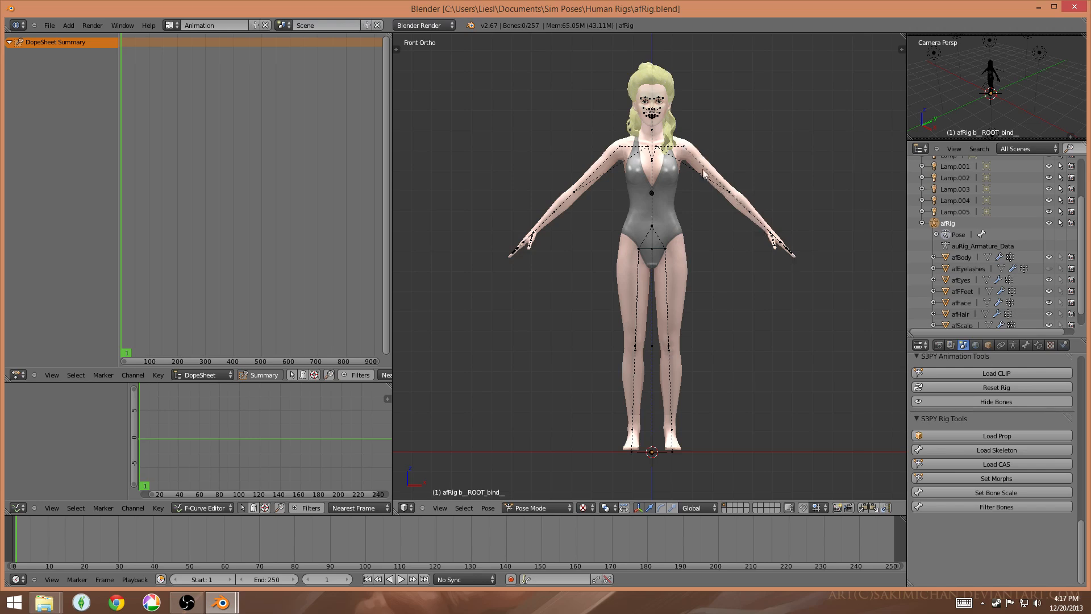
{"action": "mouse_move", "coordinate": [757, 148]}
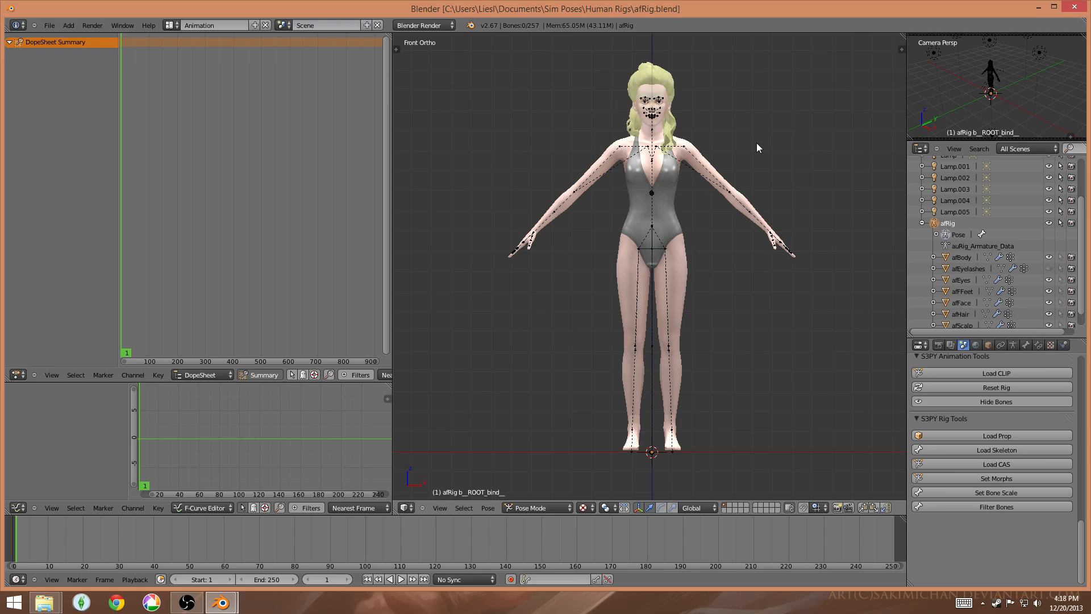
{"action": "mouse_move", "coordinate": [232, 147]}
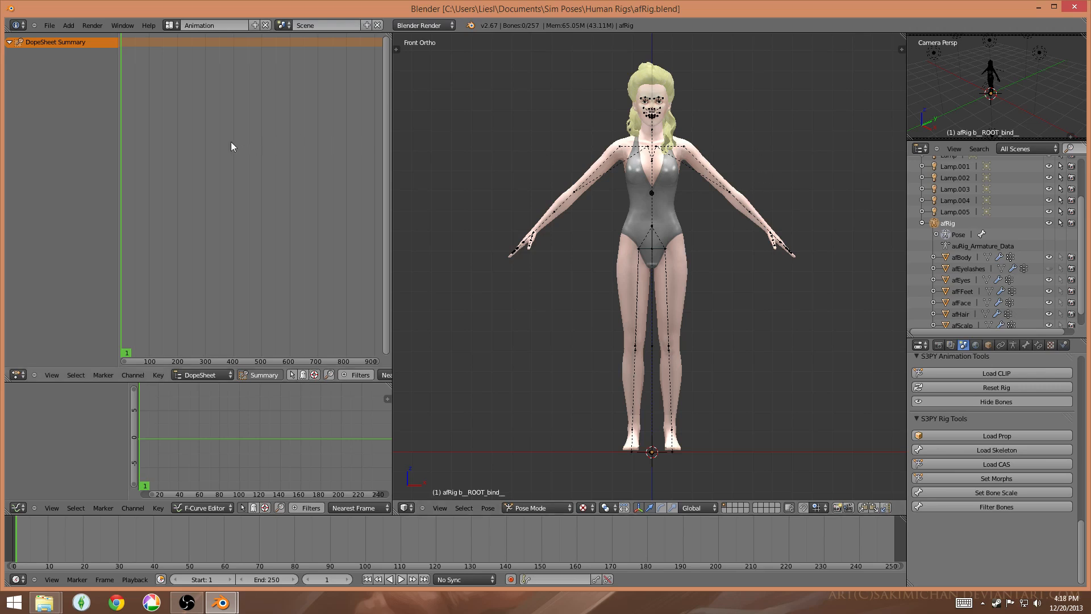
{"action": "mouse_move", "coordinate": [367, 285]}
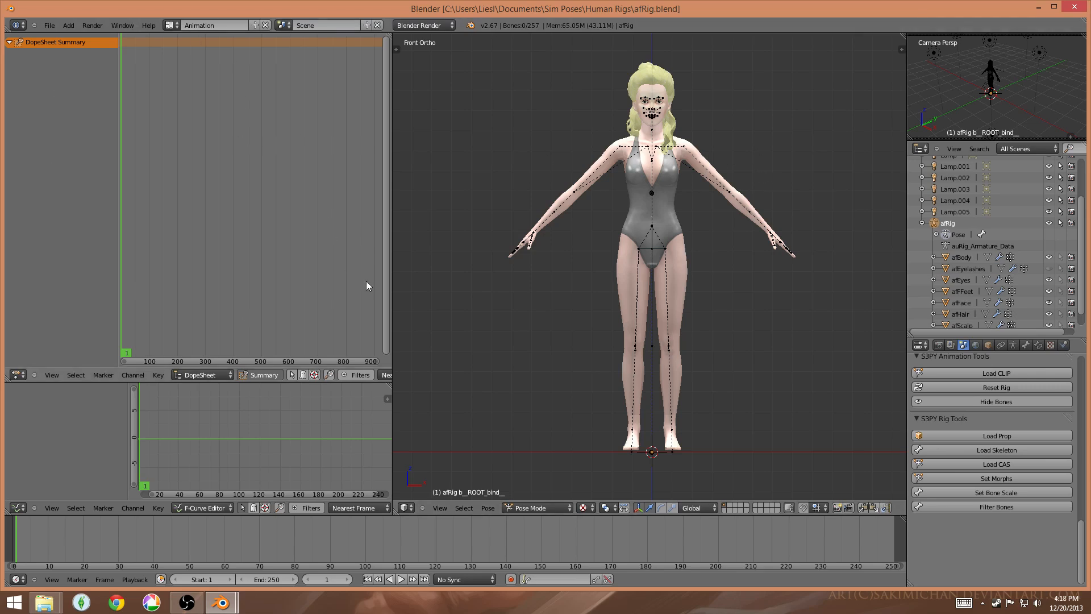
{"action": "mouse_move", "coordinate": [393, 191]}
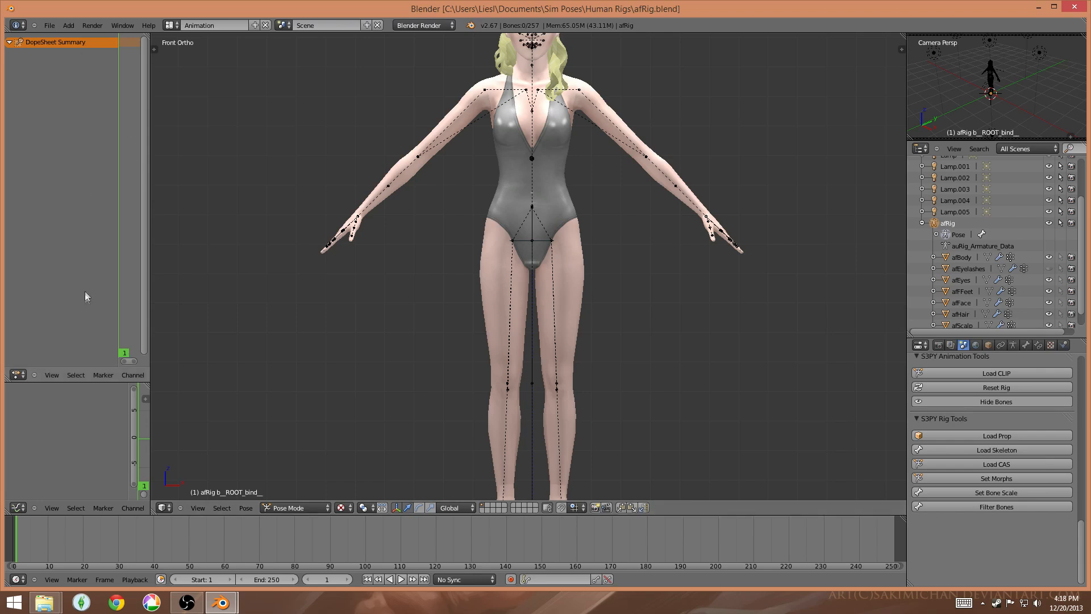
{"action": "mouse_move", "coordinate": [87, 305]}
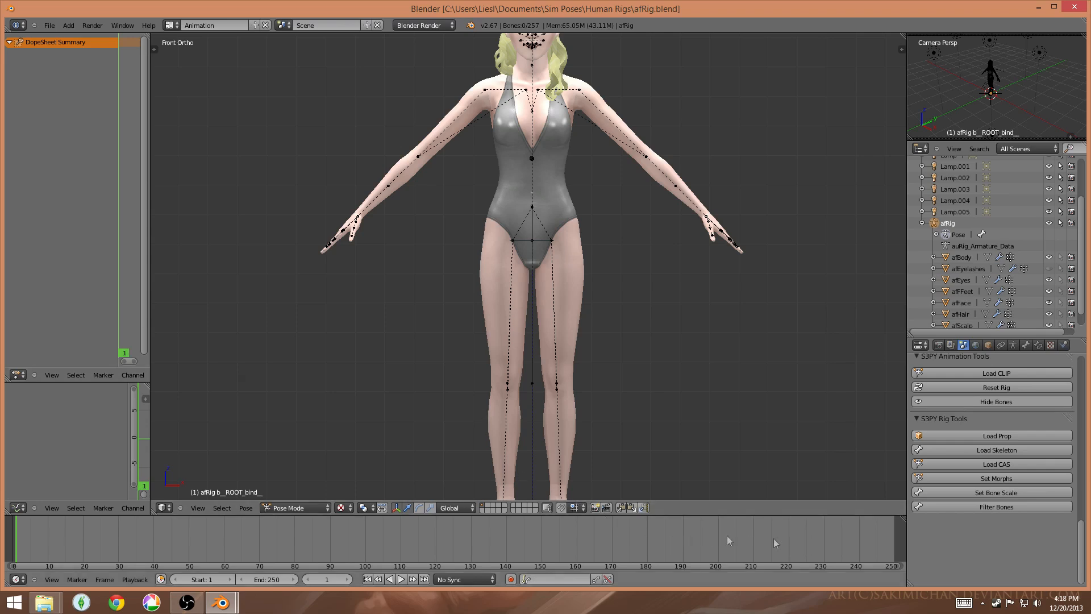
{"action": "mouse_move", "coordinate": [884, 550]}
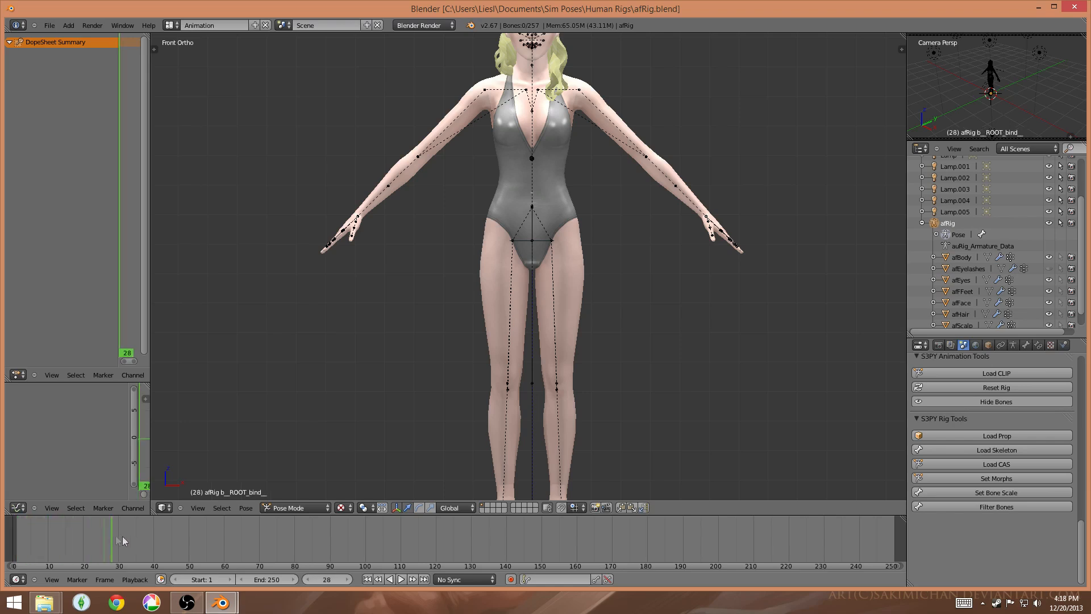
Step: Scrub the timeline to later frames before settling back at frame 0
{"action": "left_click", "coordinate": [237, 544]}
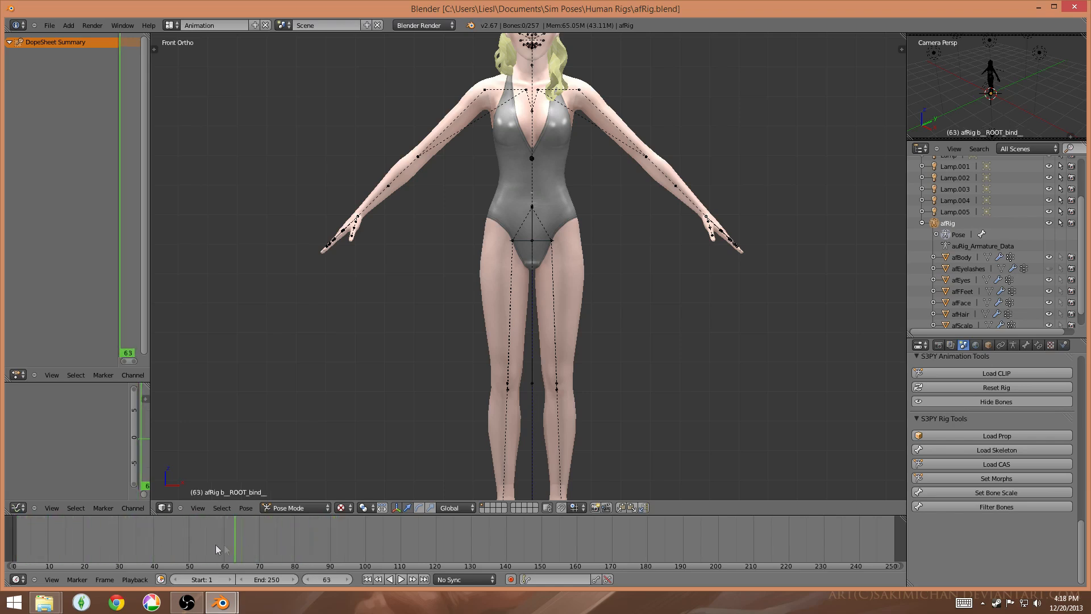
{"action": "left_click", "coordinate": [12, 547]}
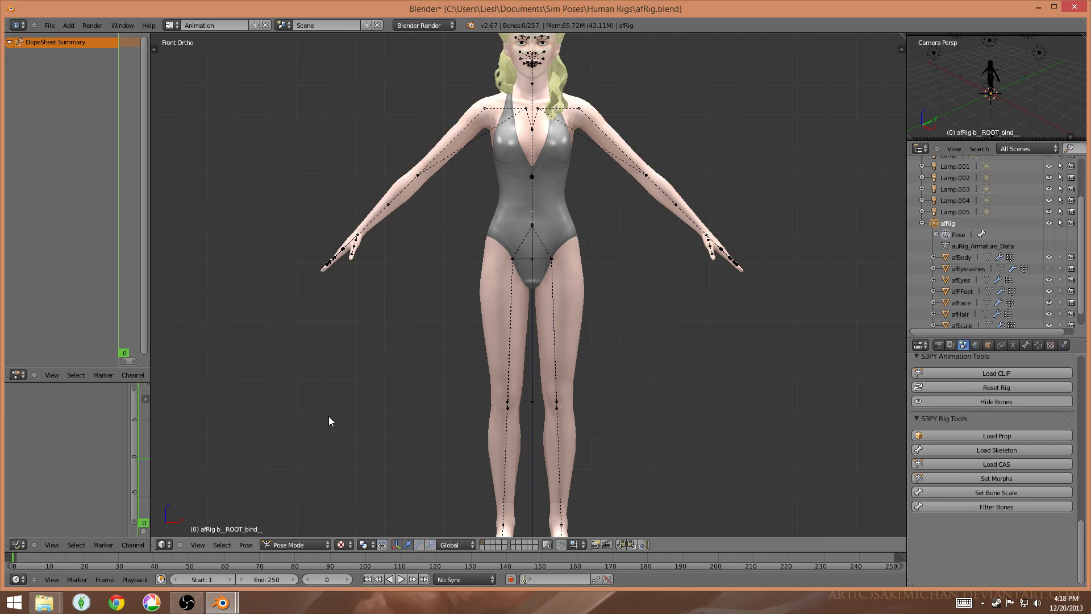
{"action": "mouse_move", "coordinate": [767, 416]}
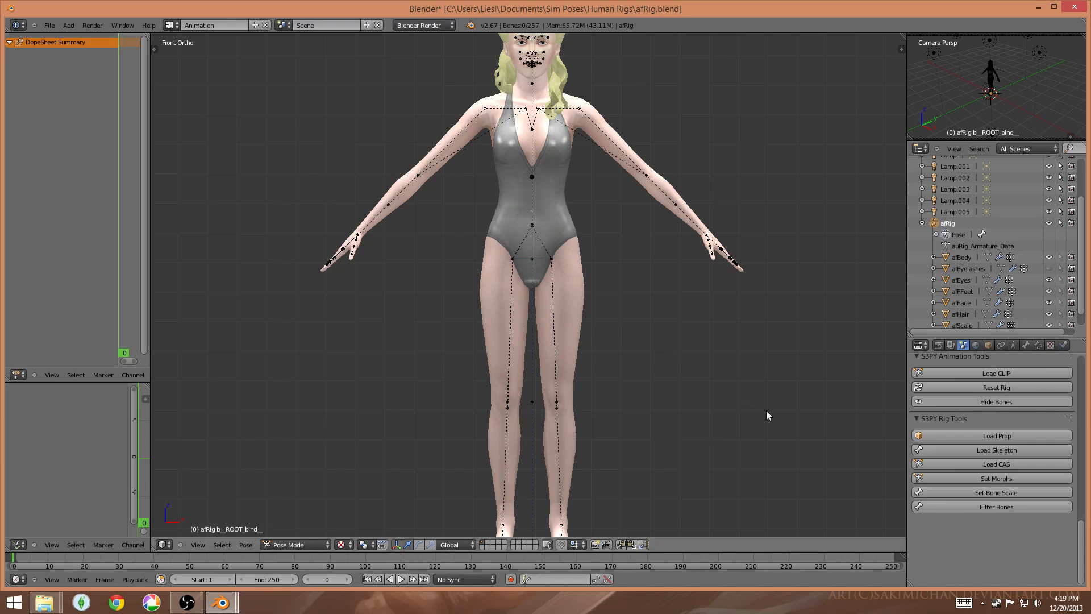
{"action": "mouse_move", "coordinate": [842, 151]}
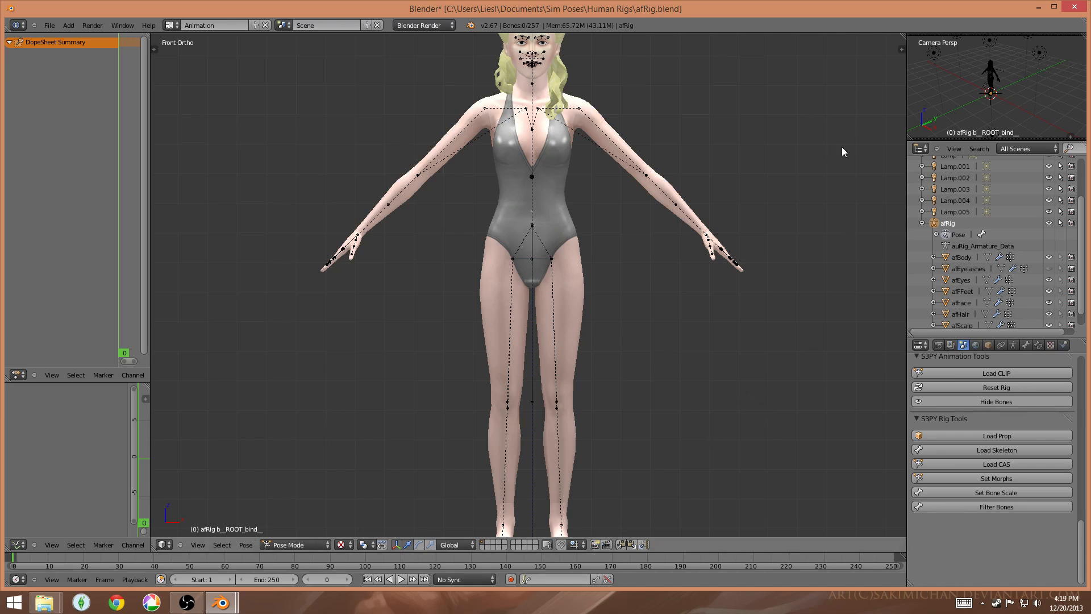
{"action": "mouse_move", "coordinate": [1000, 83]}
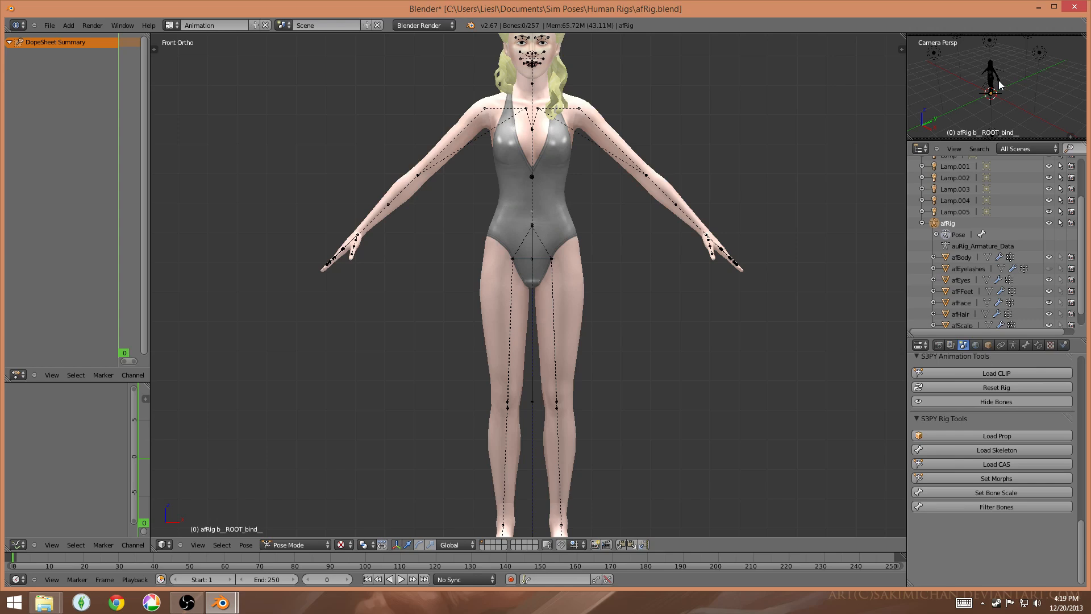
{"action": "mouse_move", "coordinate": [698, 363]}
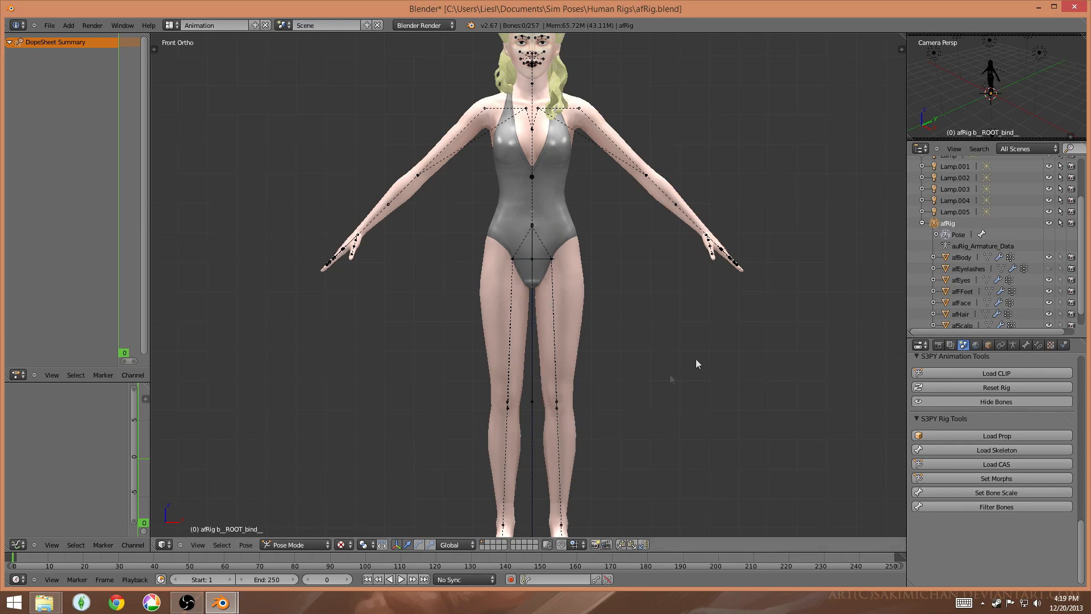
{"action": "mouse_move", "coordinate": [701, 358]}
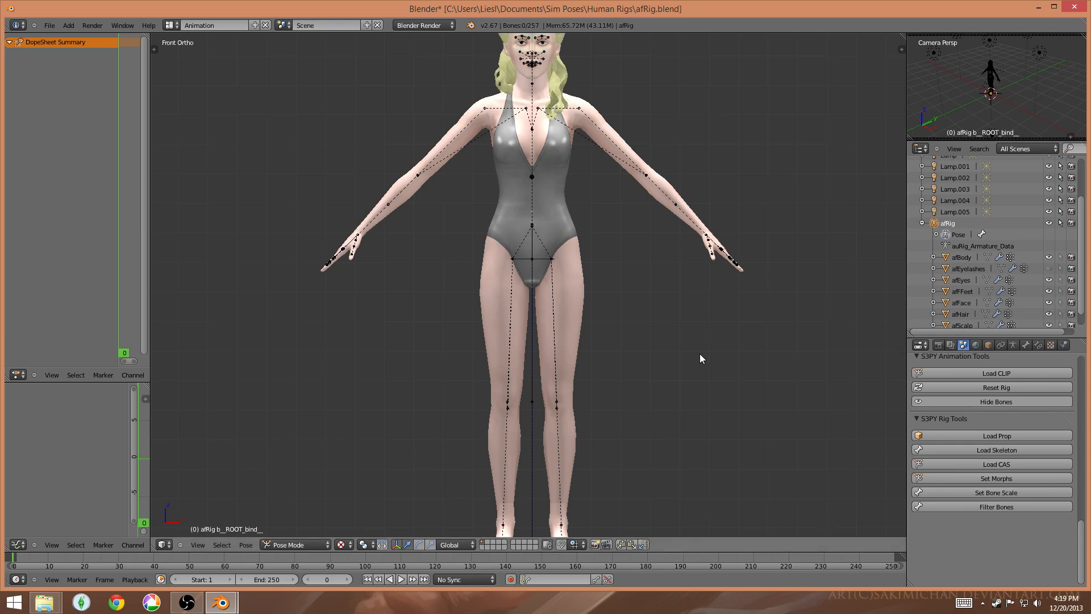
{"action": "mouse_move", "coordinate": [854, 185]}
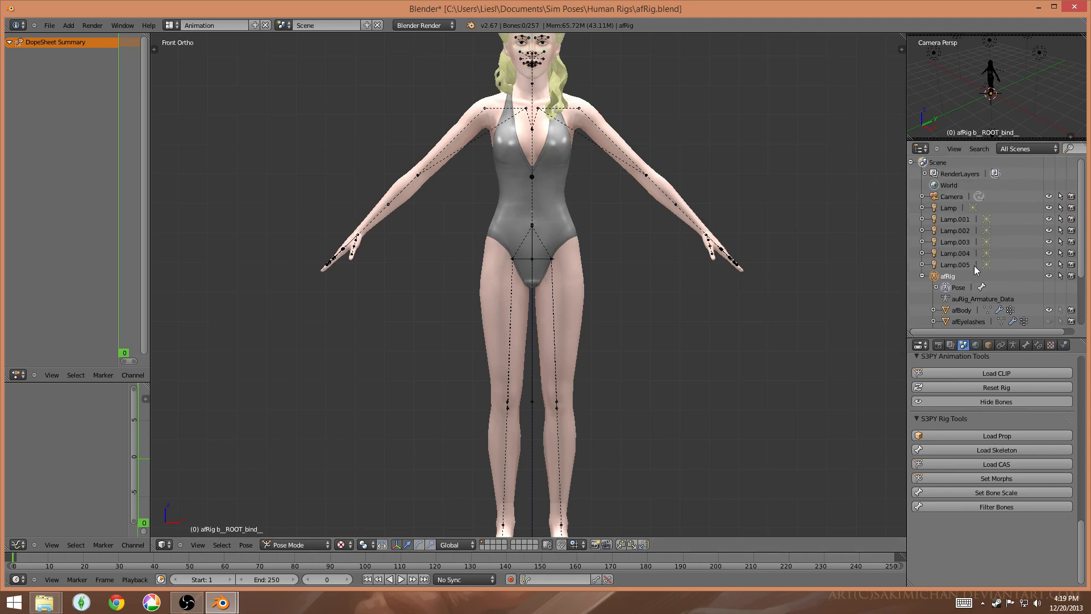
{"action": "mouse_move", "coordinate": [690, 362]}
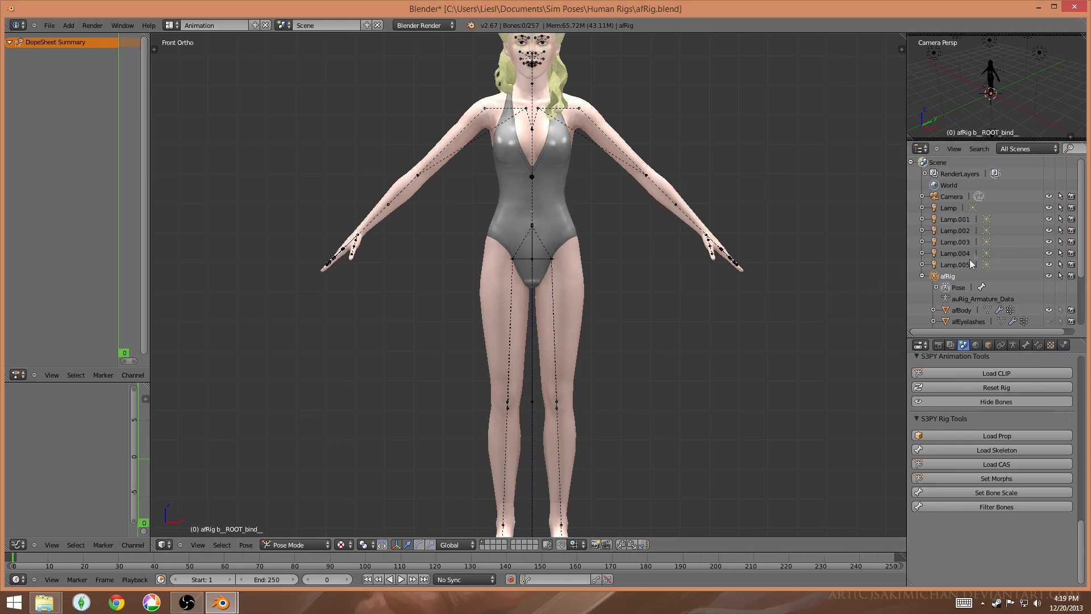
{"action": "mouse_move", "coordinate": [1026, 246]}
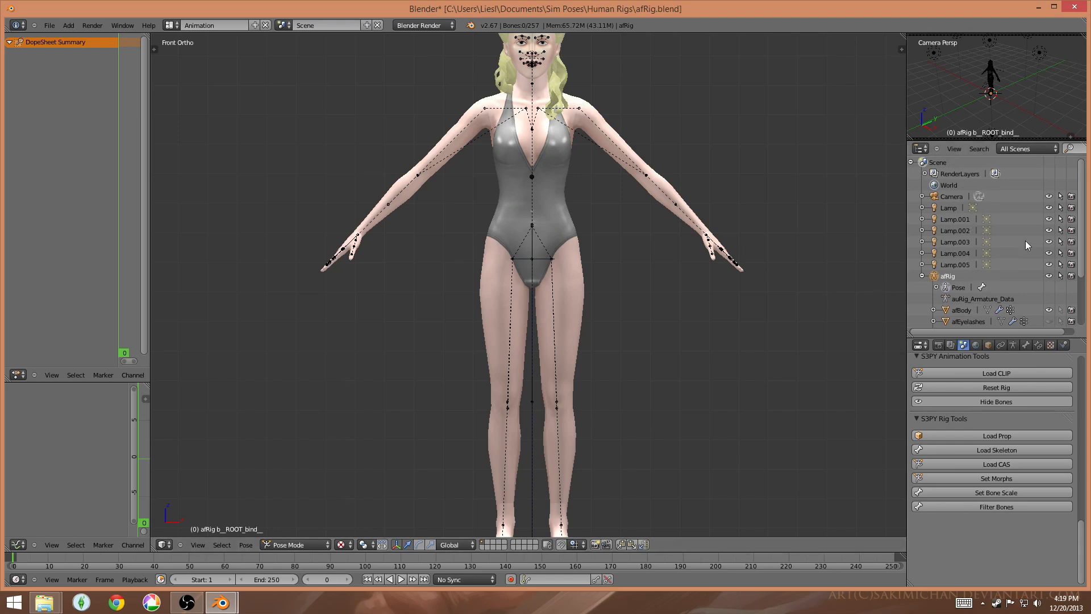
Step: Scroll the Outliner down to the afRig body-part meshes
{"action": "scroll", "scroll_direction": "down", "scroll_amount": 3}
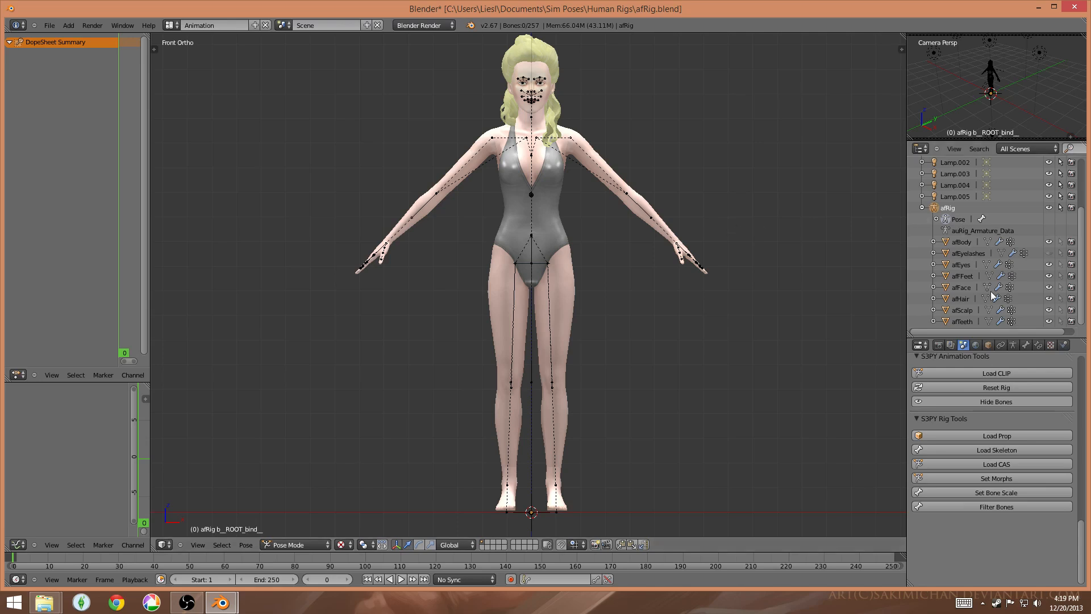
{"action": "mouse_move", "coordinate": [1029, 301]}
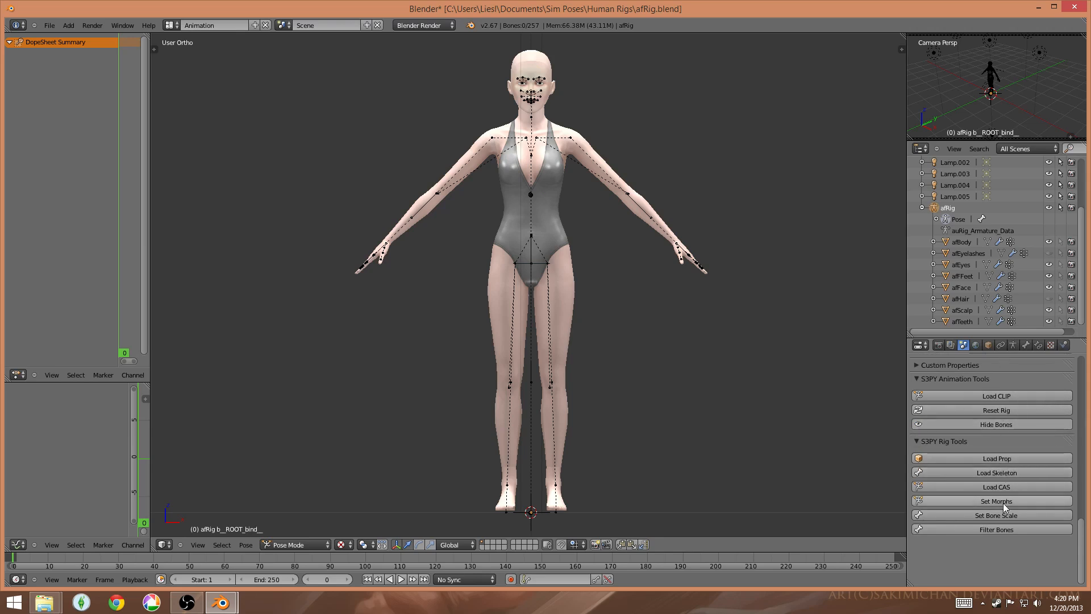
{"action": "mouse_move", "coordinate": [863, 409]}
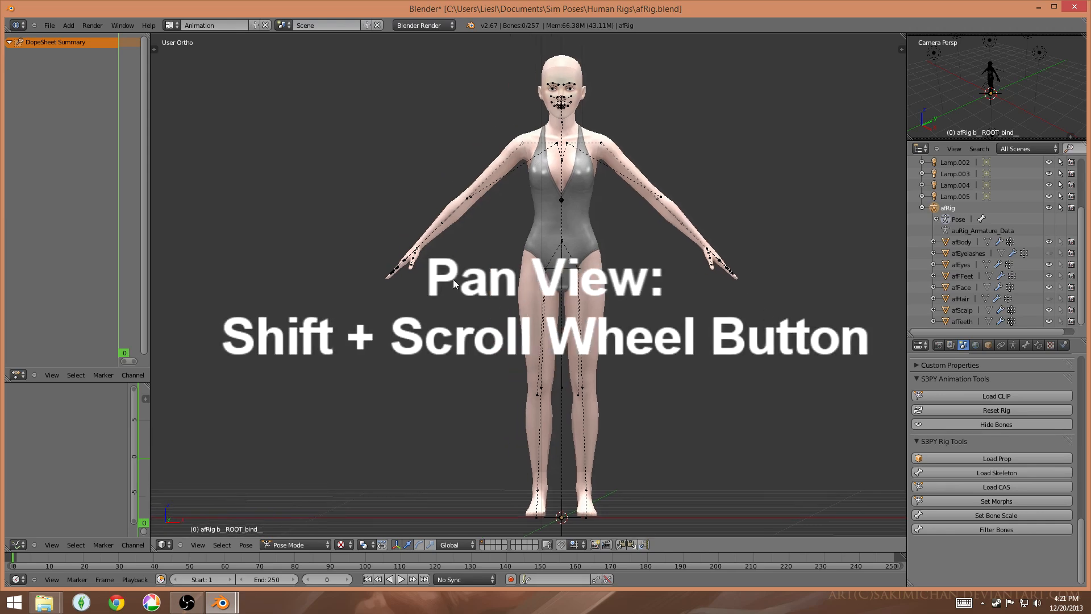
Step: Pan across the figure and zoom in close on the face and shoulder joints
{"action": "left_click_drag", "start_coordinate": [452, 283], "coordinate": [577, 318]}
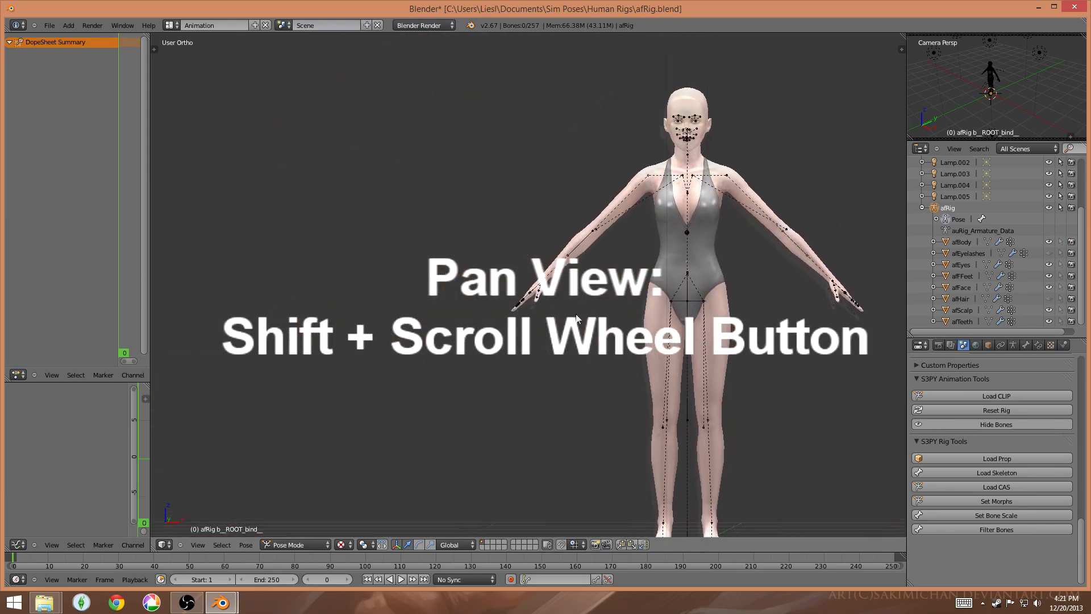
{"action": "left_click_drag", "start_coordinate": [576, 318], "coordinate": [322, 289]}
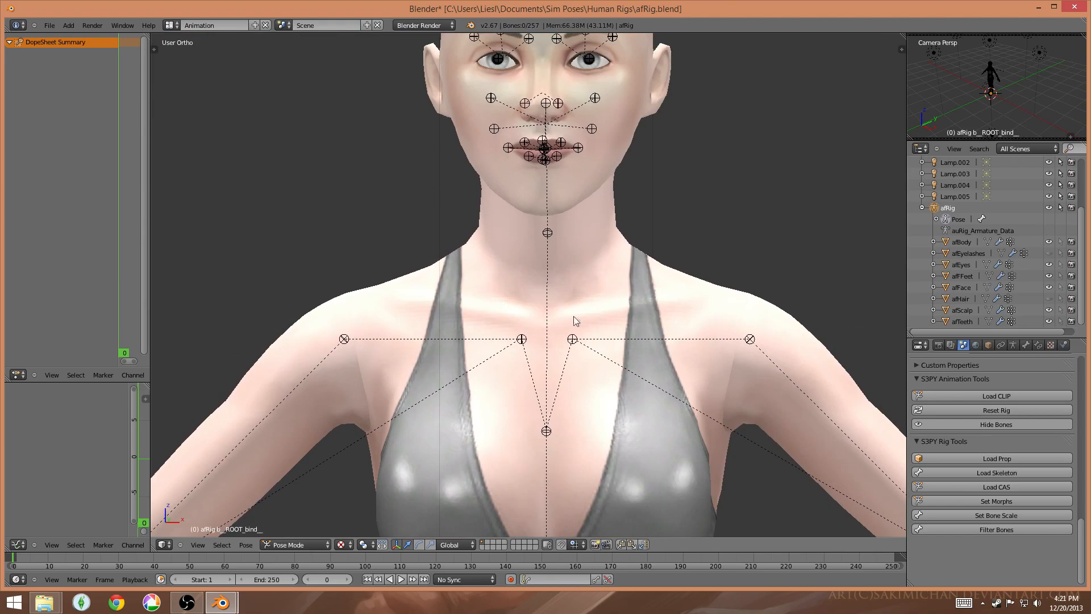
{"action": "scroll", "scroll_direction": "down", "scroll_amount": 3}
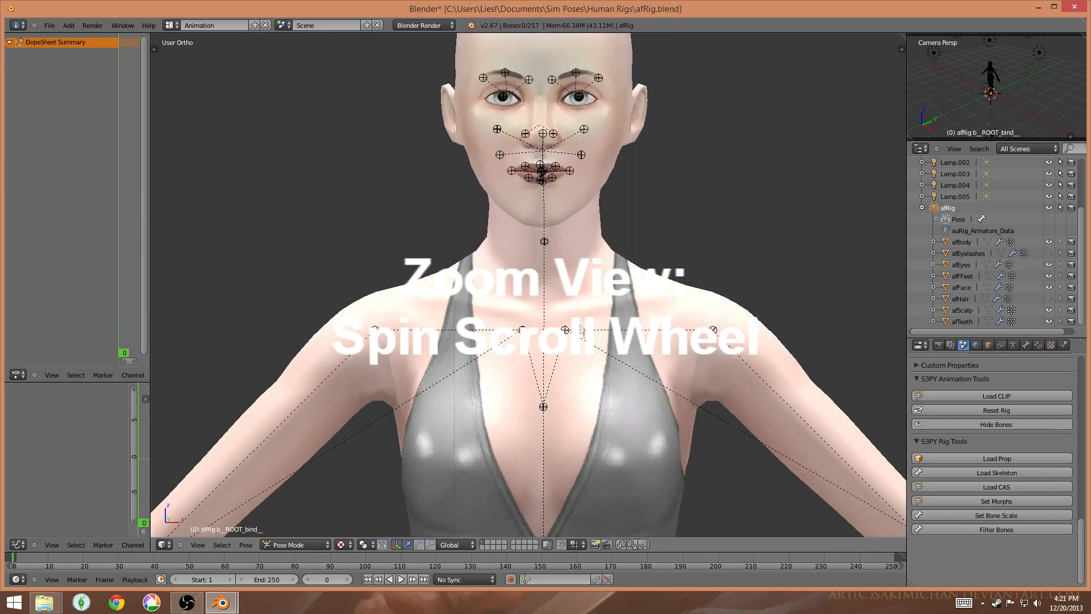
{"action": "scroll", "scroll_direction": "down", "scroll_amount": 3}
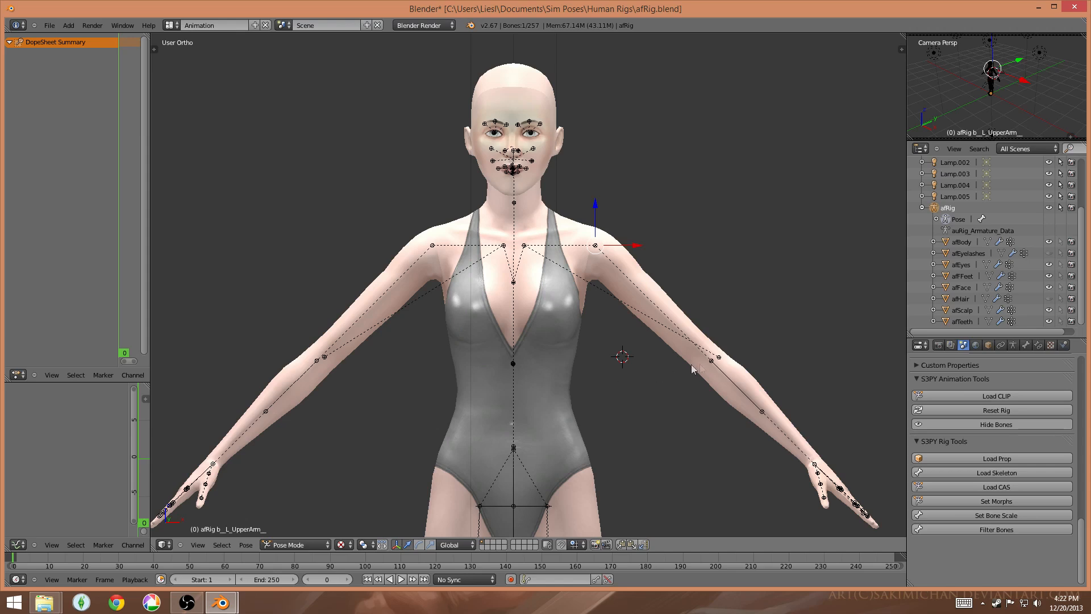
Step: Select the left forearm bone, try a rotation with R, cancel it and undo the bend
{"action": "right_click", "coordinate": [709, 361]}
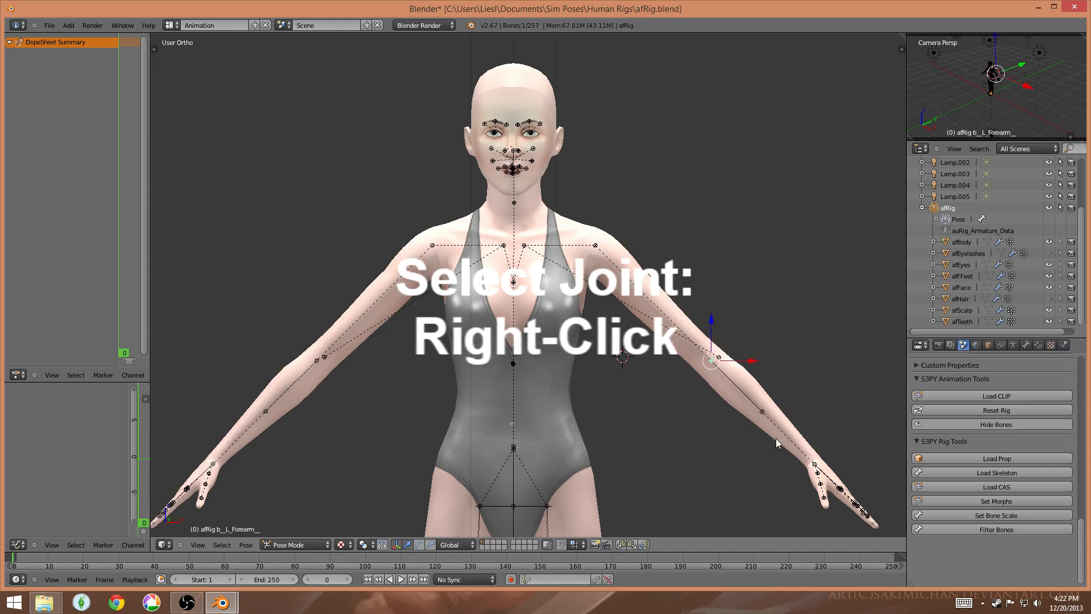
{"action": "key", "text": "r"}
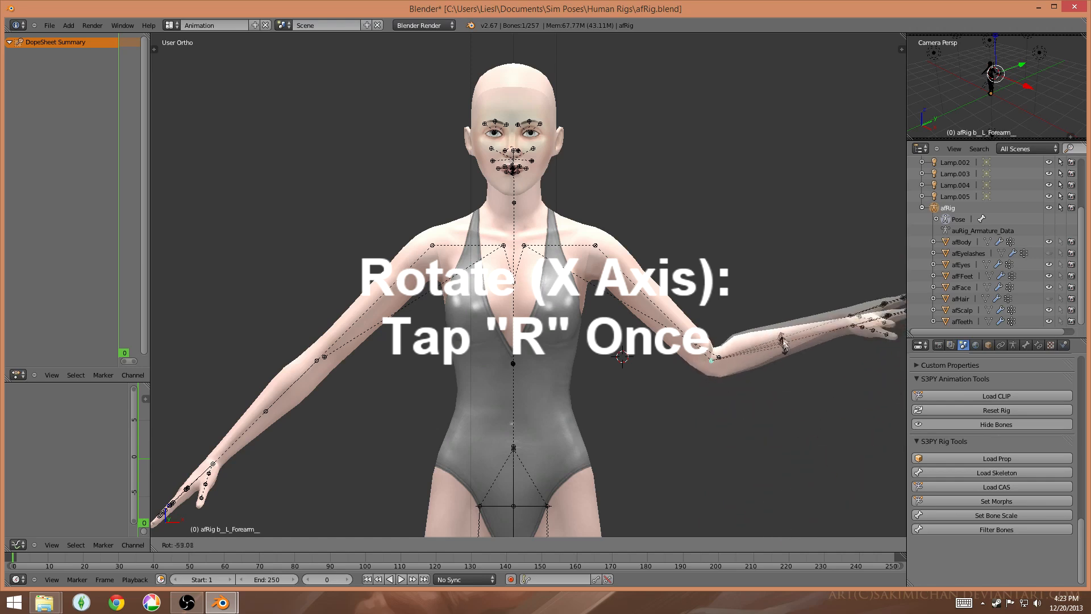
{"action": "key", "text": "r"}
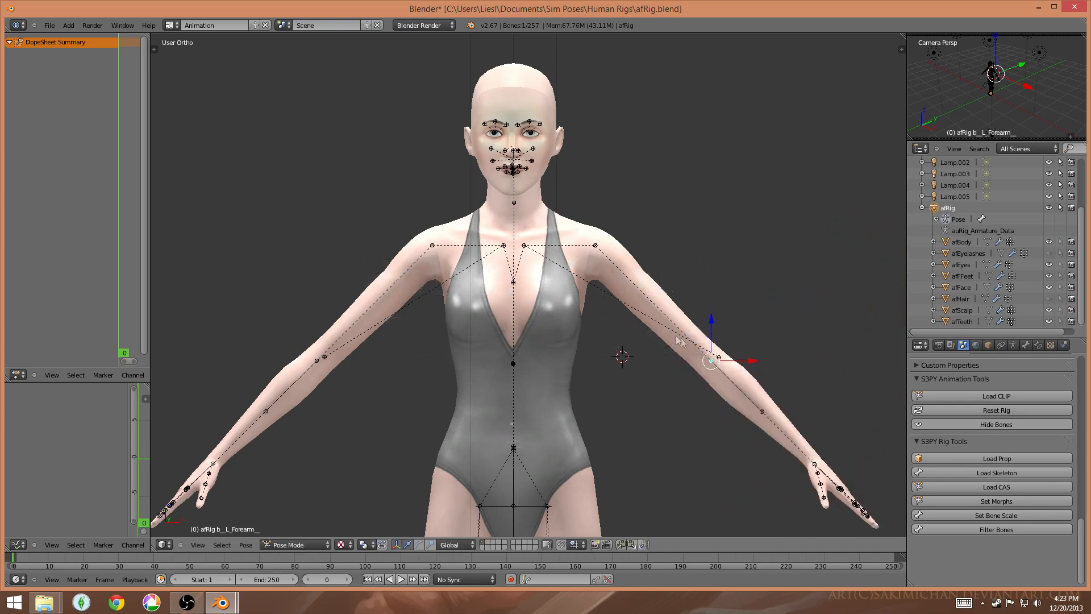
{"action": "mouse_move", "coordinate": [728, 490]}
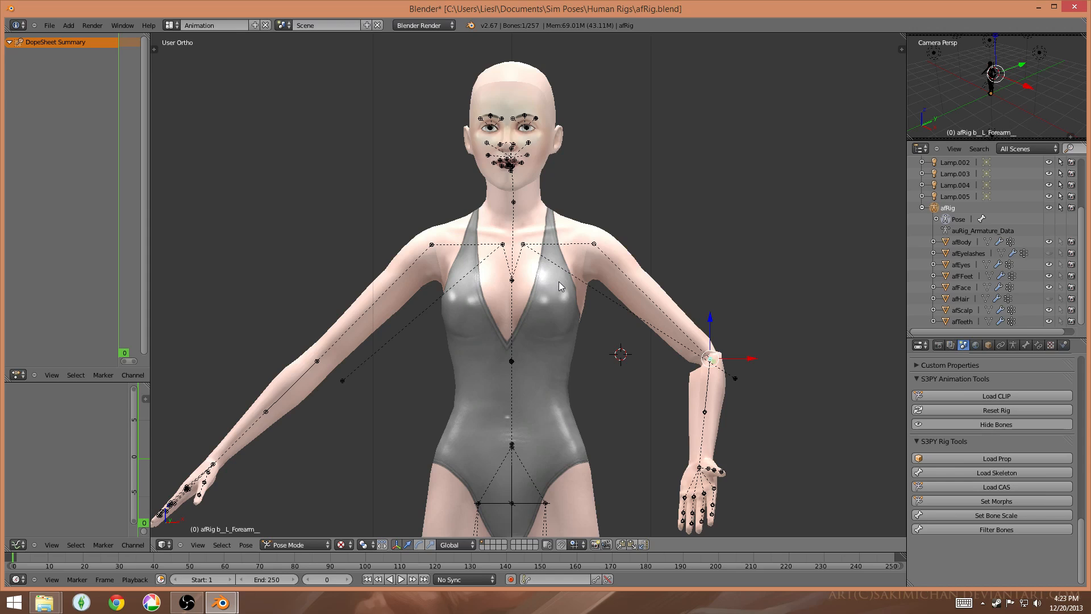
{"action": "key", "text": "ctrl+z"}
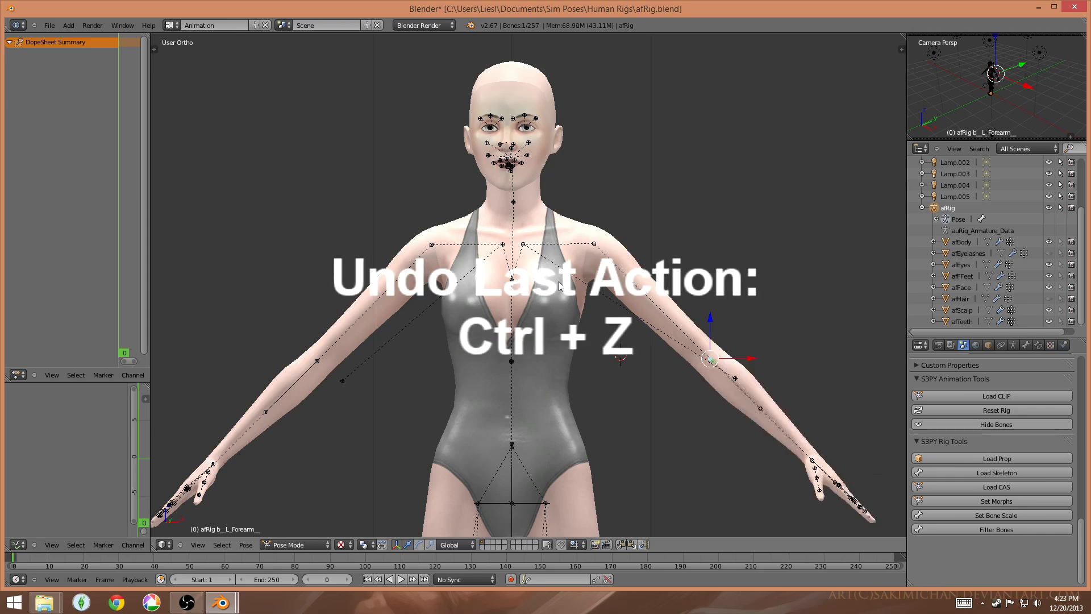
{"action": "key", "text": "ctrl+z"}
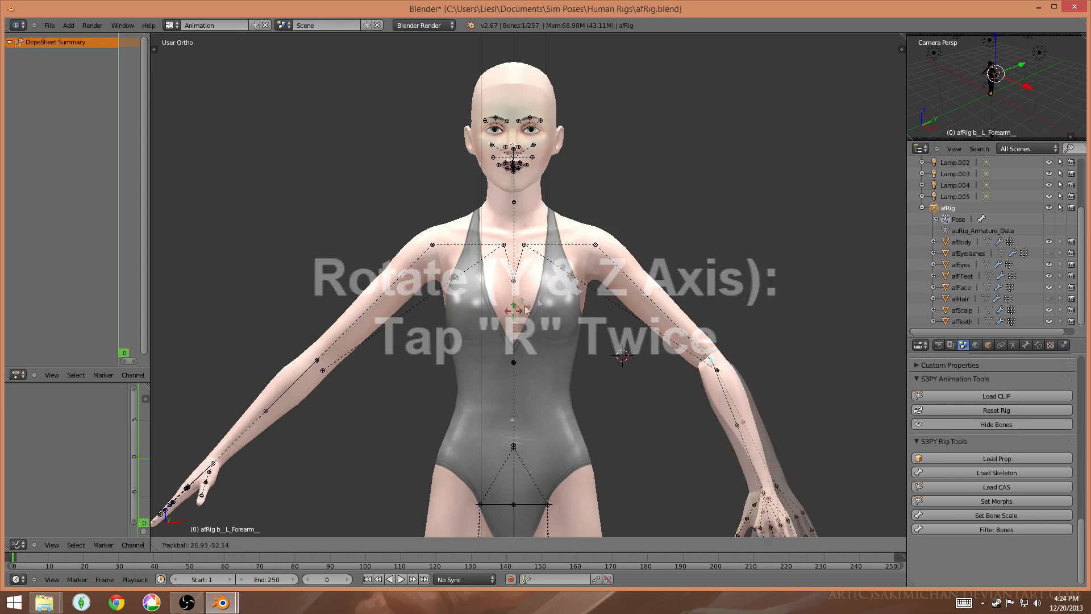
{"action": "key", "text": "r"}
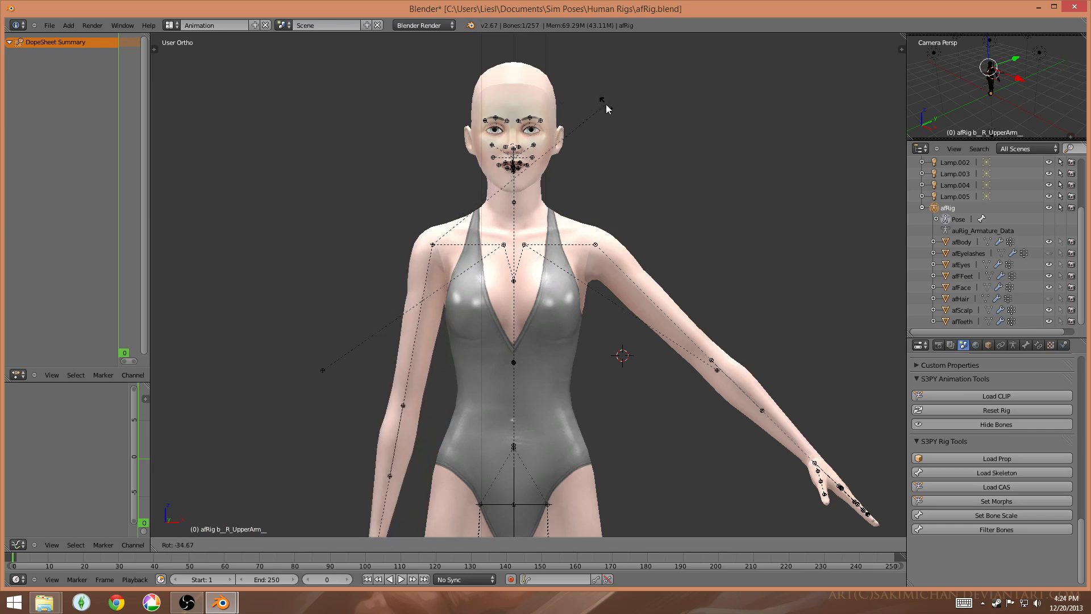
{"action": "left_click_drag", "start_coordinate": [606, 104], "coordinate": [543, 390]}
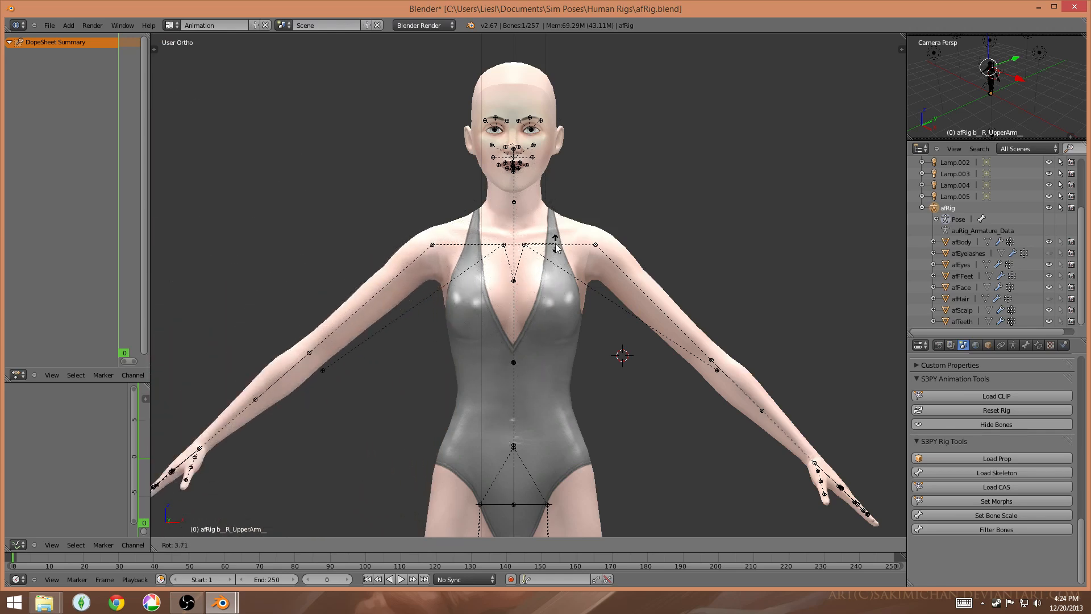
{"action": "left_click_drag", "start_coordinate": [556, 243], "coordinate": [635, 202]}
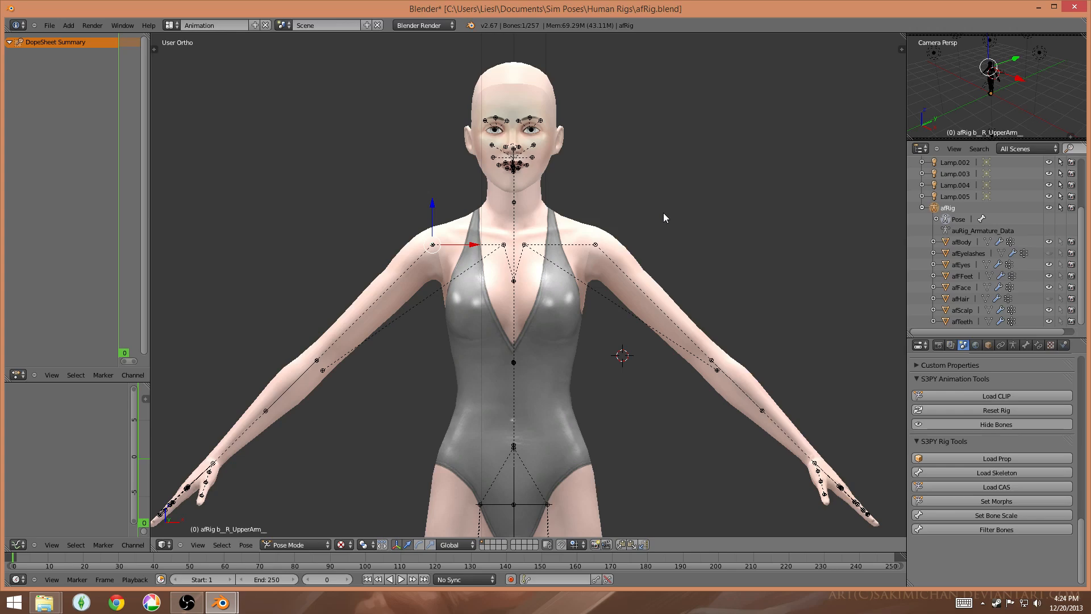
{"action": "scroll", "scroll_direction": "up", "scroll_amount": 3}
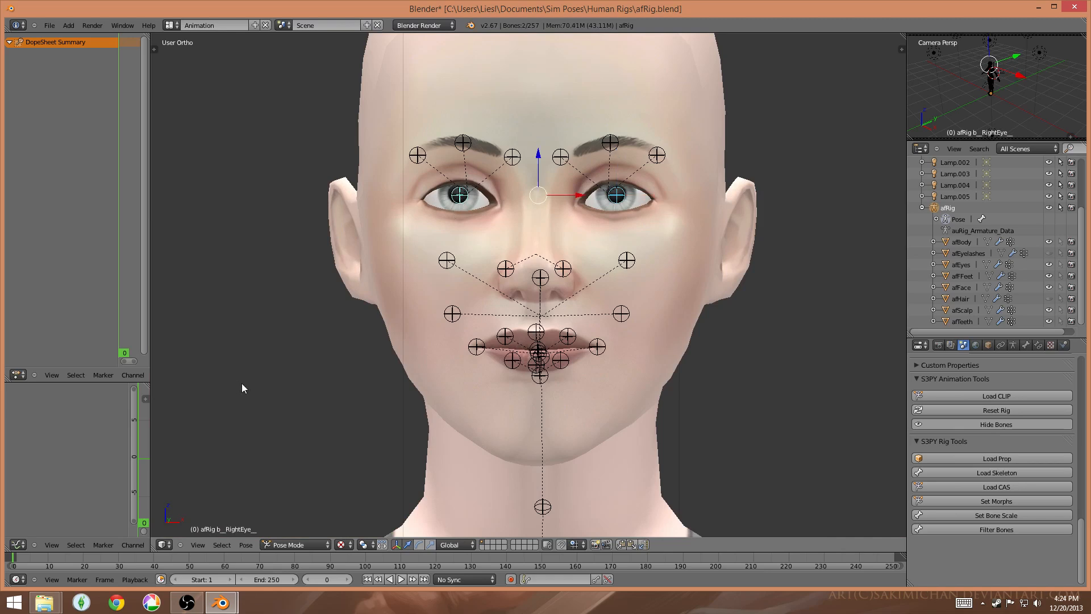
{"action": "mouse_move", "coordinate": [531, 235]}
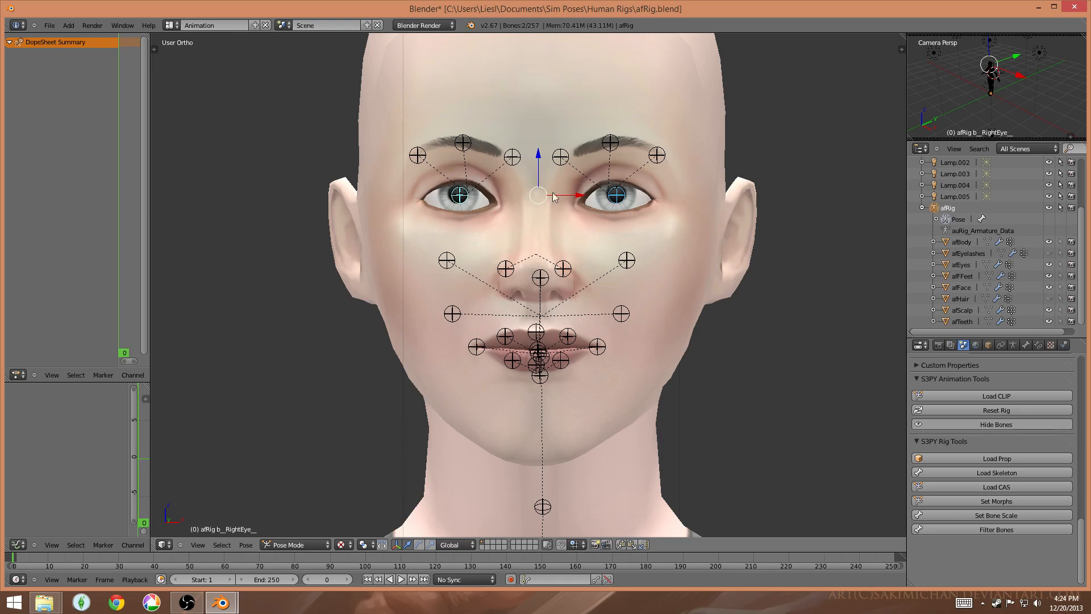
{"action": "mouse_move", "coordinate": [550, 193]}
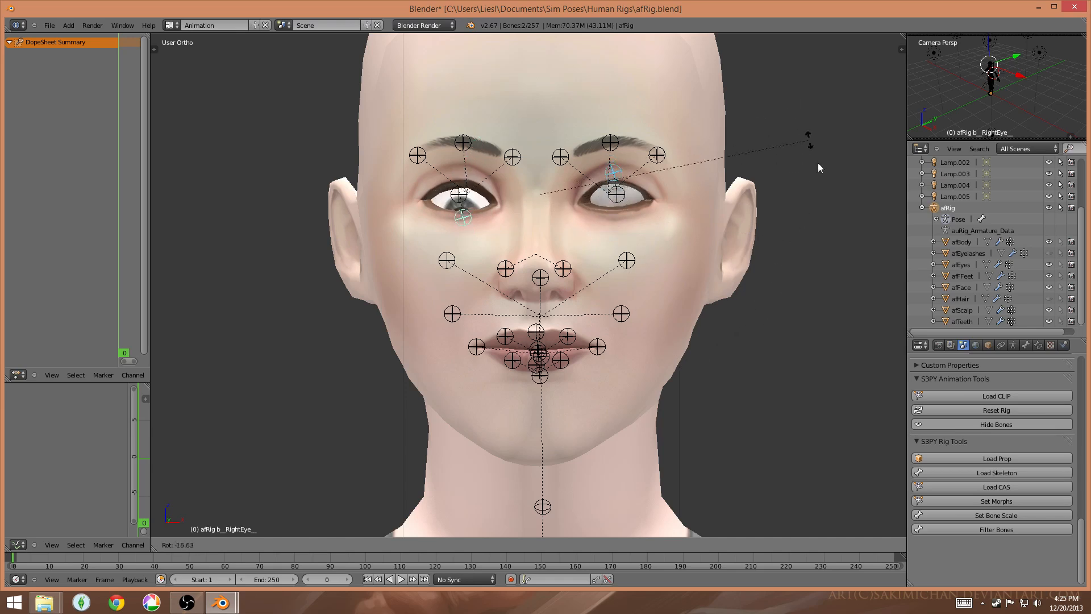
{"action": "left_click_drag", "start_coordinate": [808, 143], "coordinate": [861, 117]}
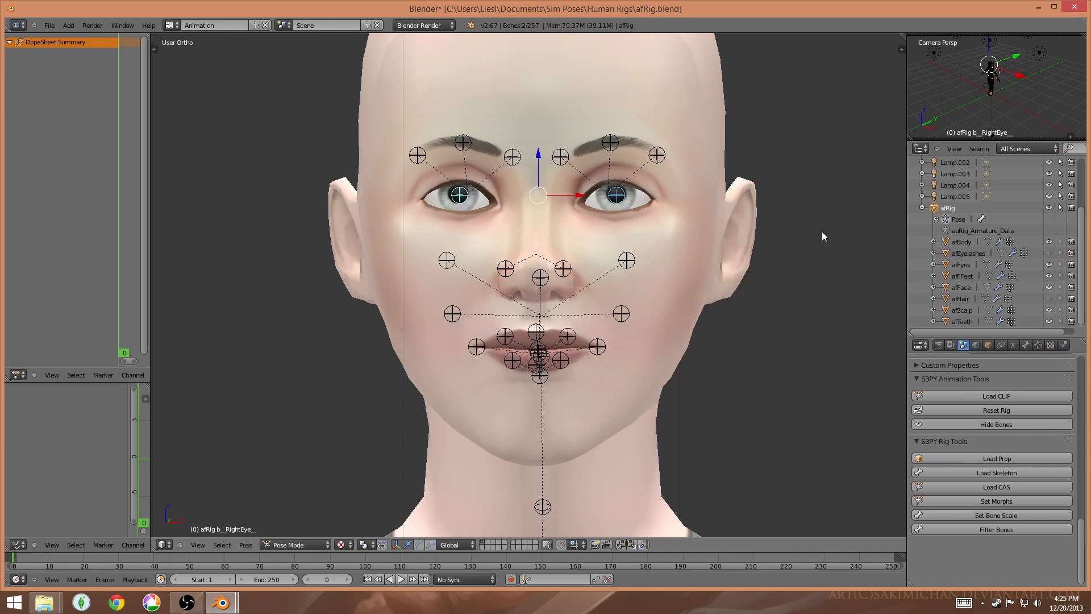
{"action": "mouse_move", "coordinate": [470, 219]}
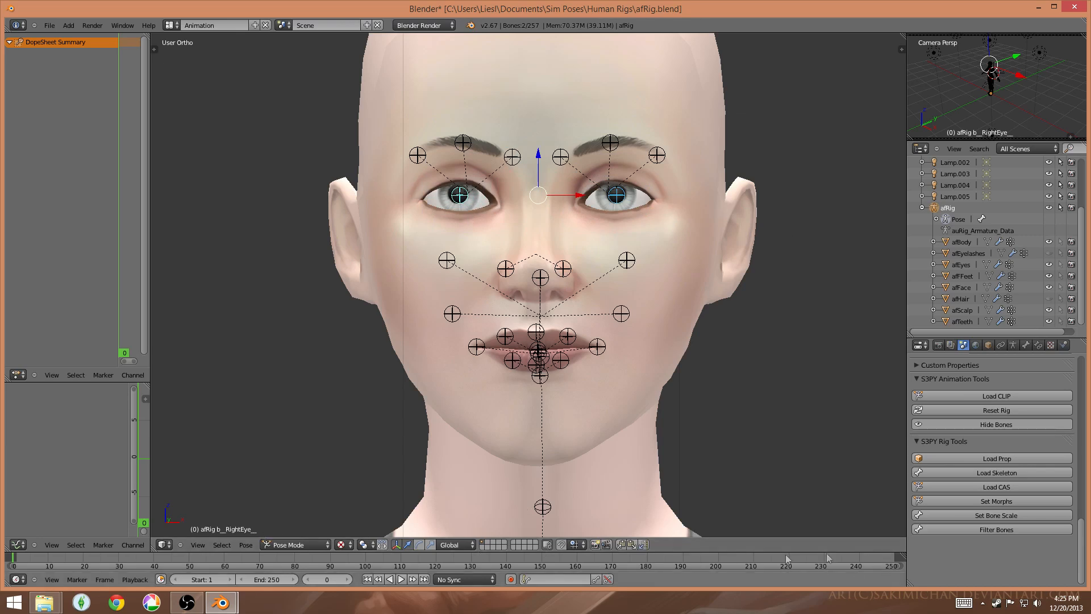
{"action": "mouse_move", "coordinate": [376, 467]}
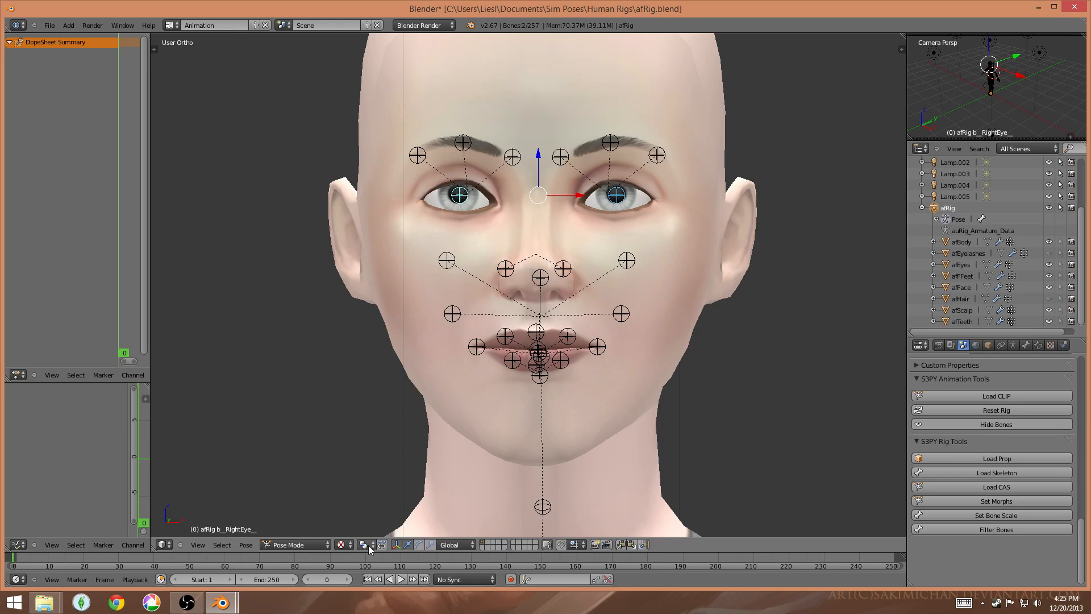
Step: Set the rotation pivot point to Individual Origins
{"action": "left_click", "coordinate": [362, 545]}
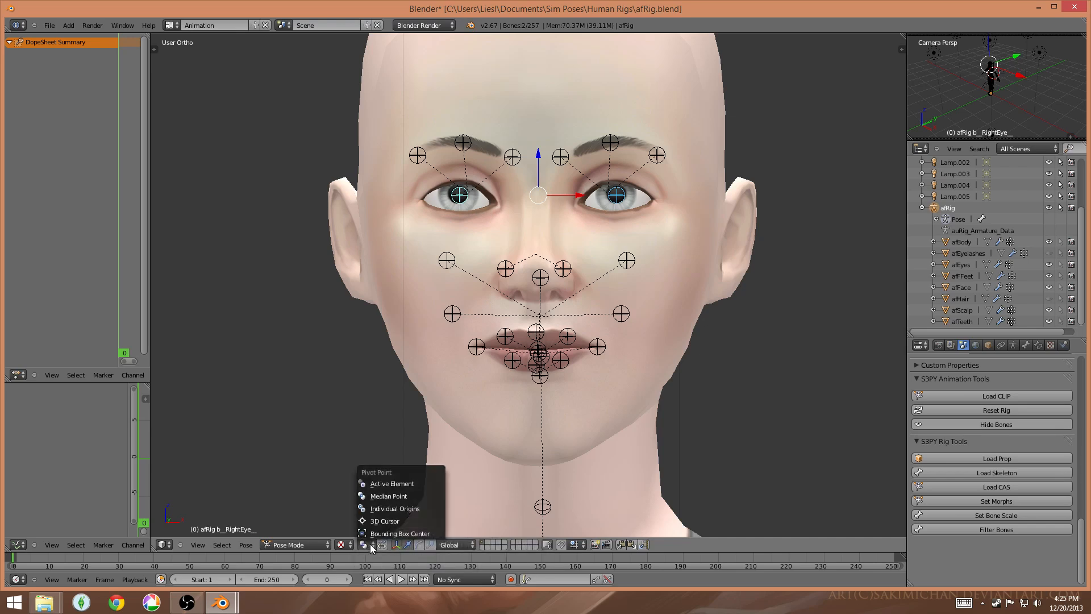
{"action": "mouse_move", "coordinate": [394, 480]}
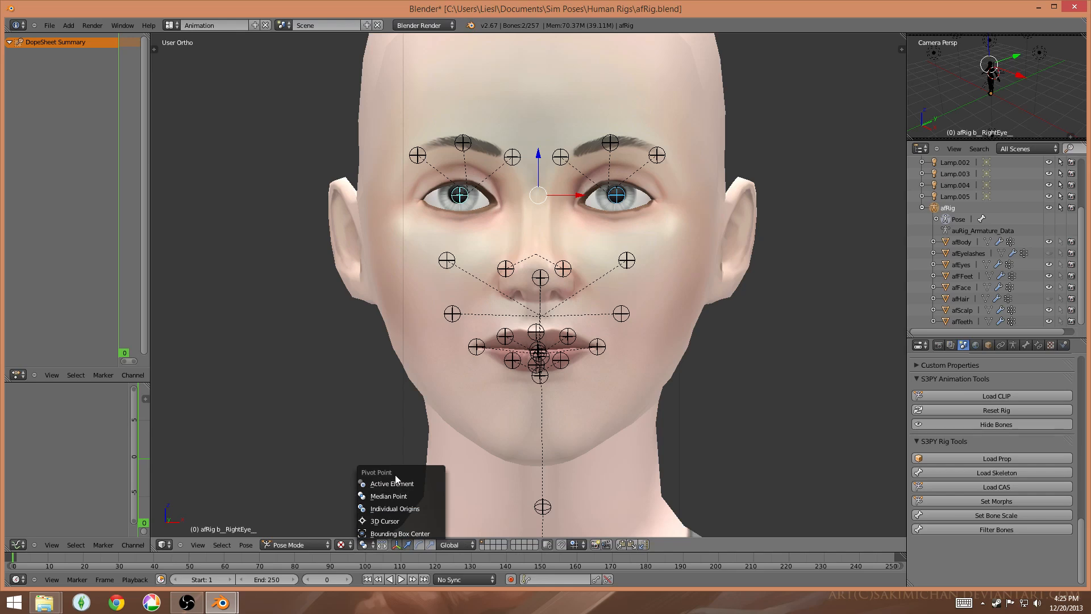
{"action": "mouse_move", "coordinate": [384, 520]}
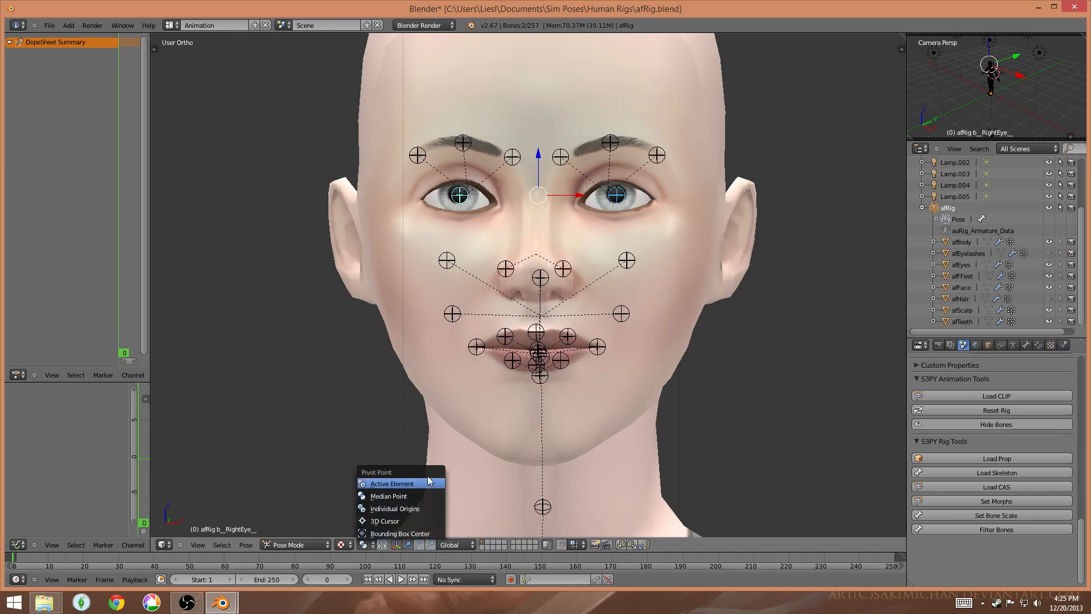
{"action": "mouse_move", "coordinate": [430, 478]}
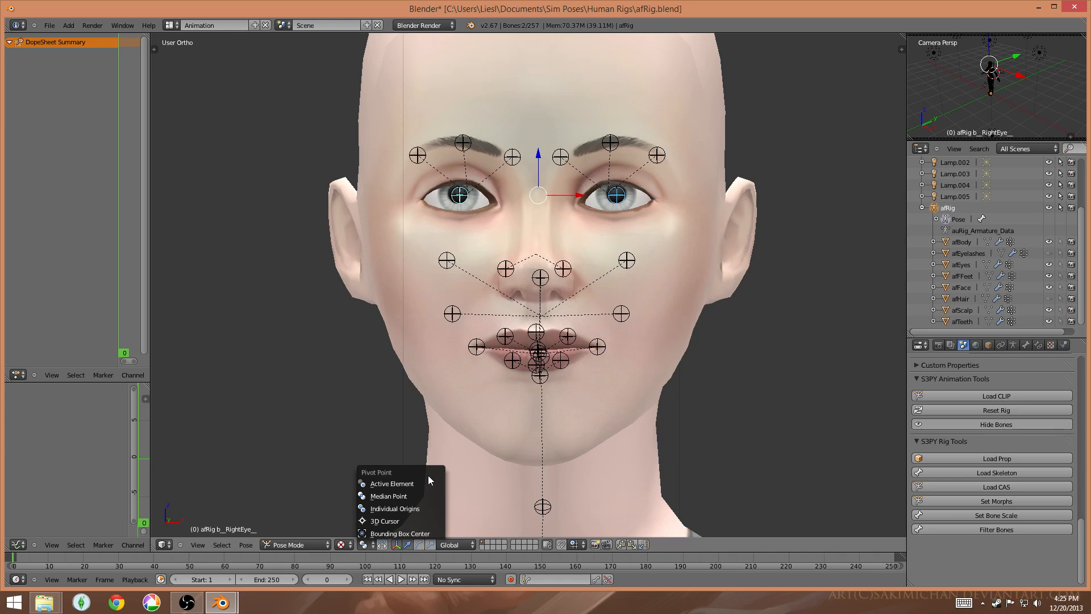
{"action": "mouse_move", "coordinate": [395, 508]}
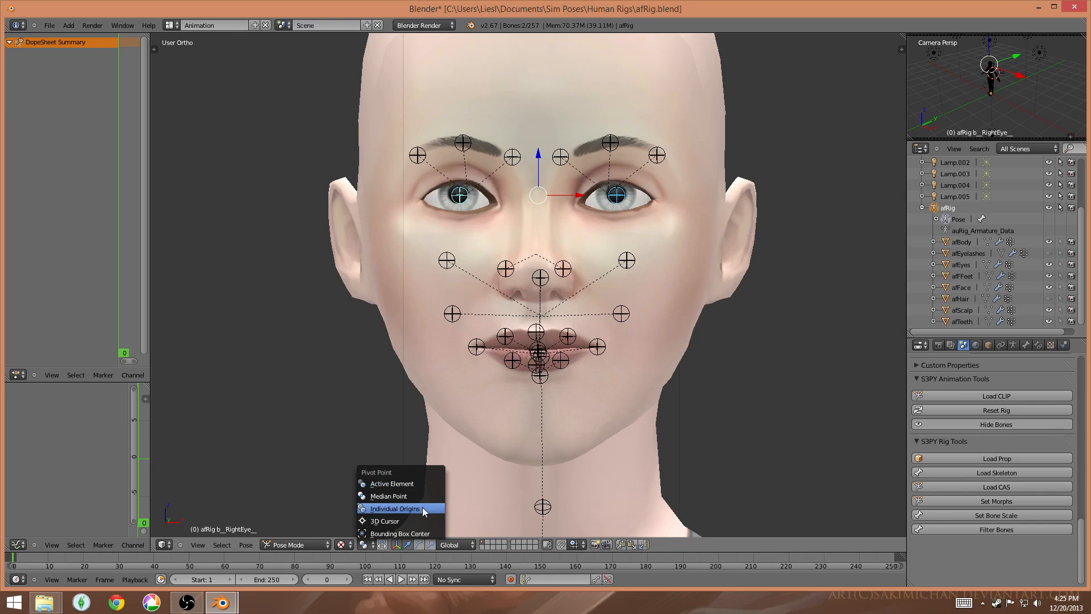
{"action": "mouse_move", "coordinate": [400, 513]}
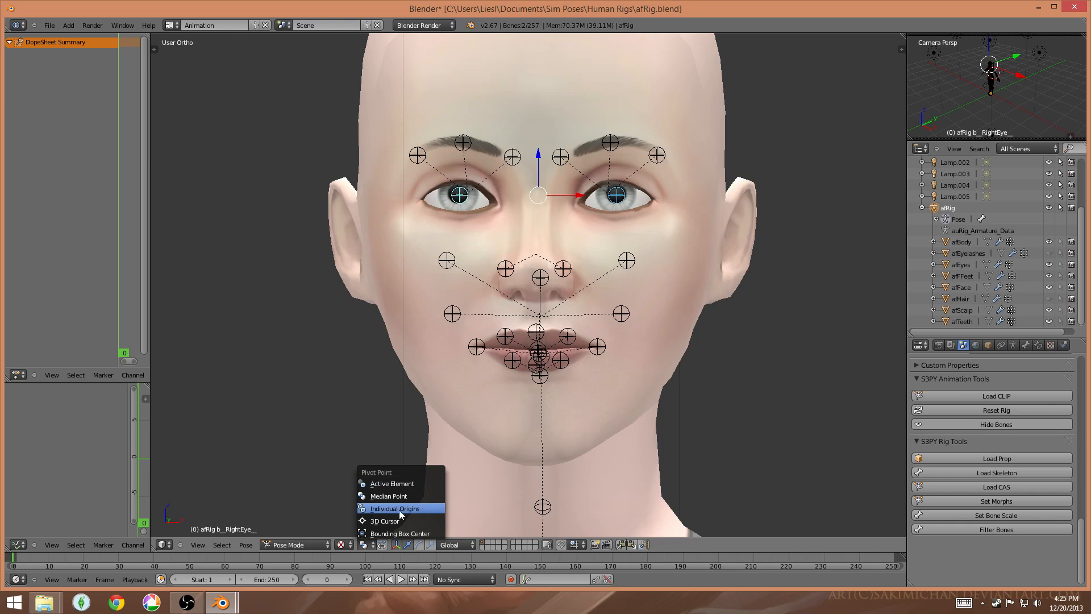
{"action": "left_click", "coordinate": [394, 508]}
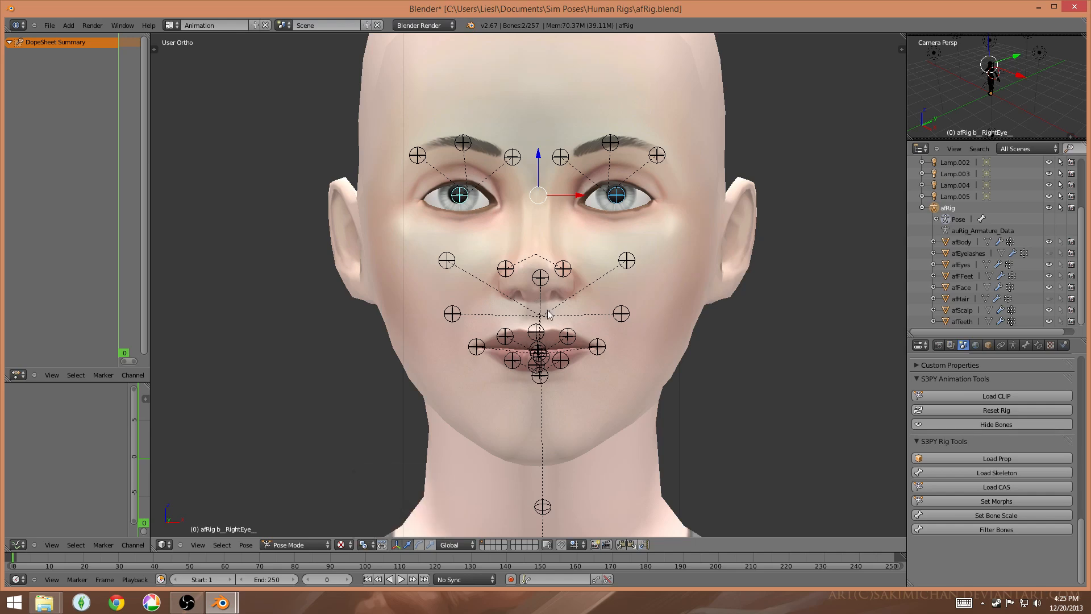
{"action": "mouse_move", "coordinate": [543, 299]}
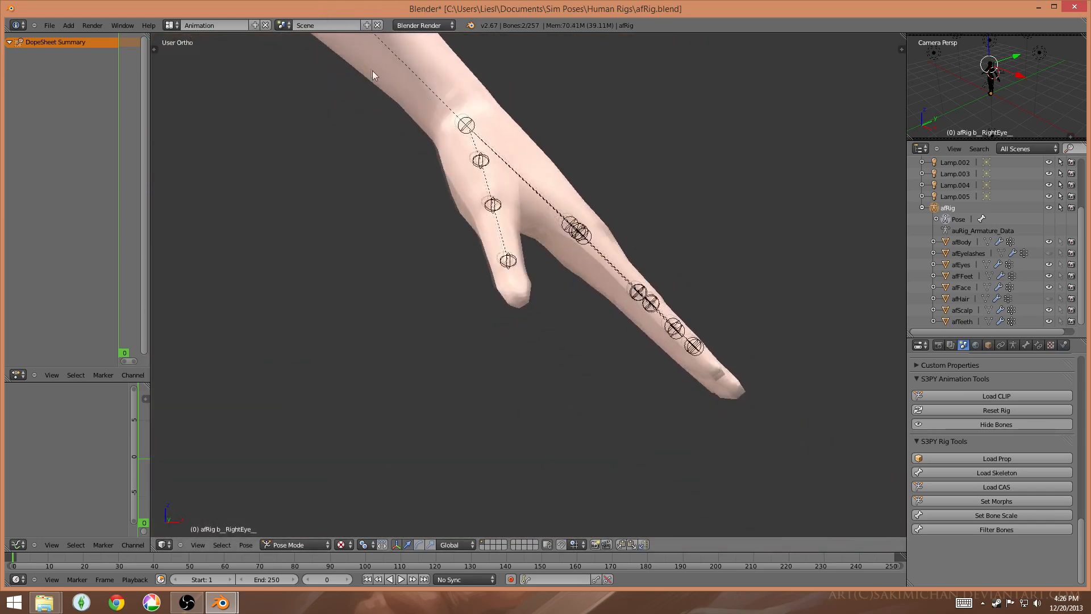
Step: Select several finger joint bones and curl them down toward the palm
{"action": "left_click", "coordinate": [576, 230]}
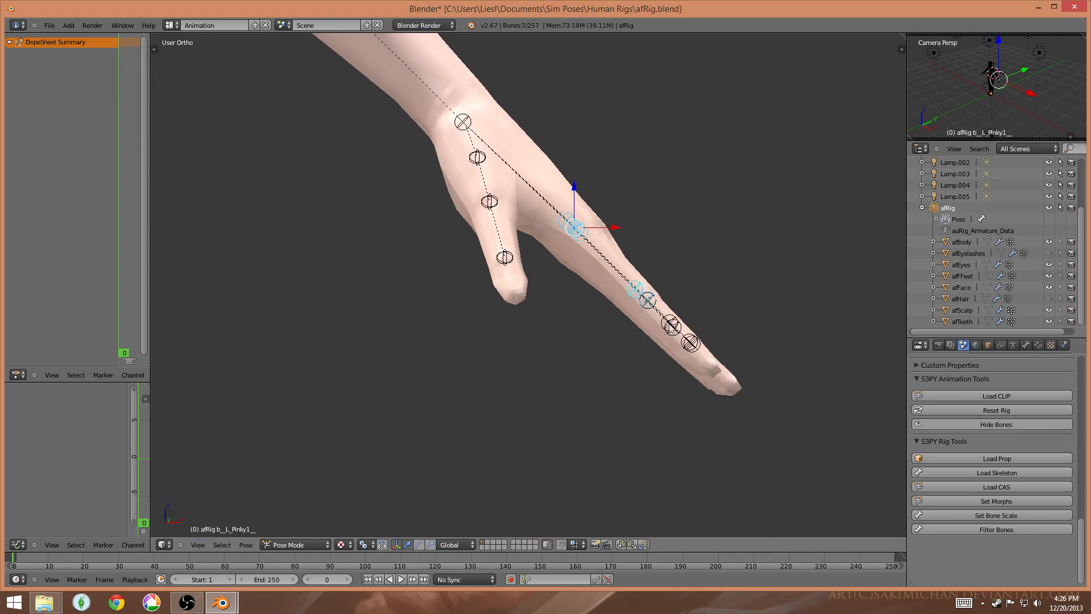
{"action": "left_click", "coordinate": [671, 324]}
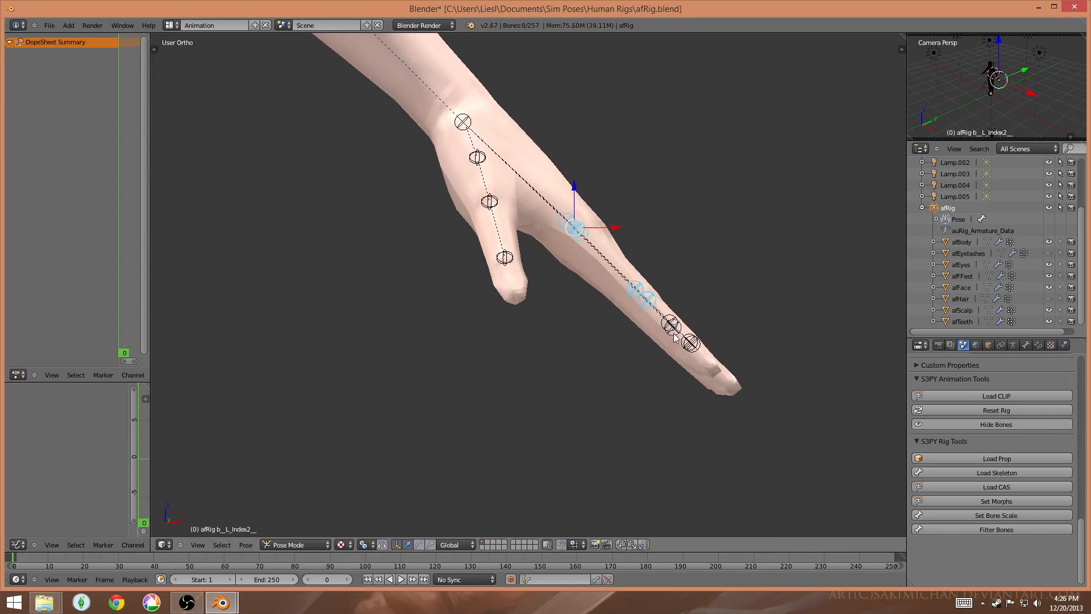
{"action": "left_click", "coordinate": [689, 341]}
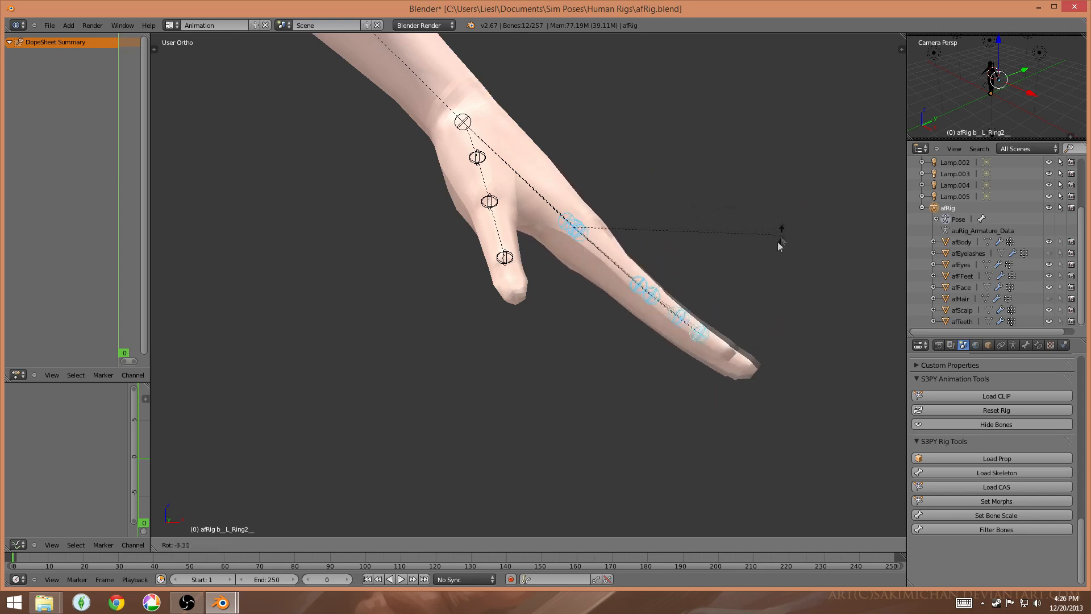
{"action": "left_click_drag", "start_coordinate": [780, 243], "coordinate": [578, 341]}
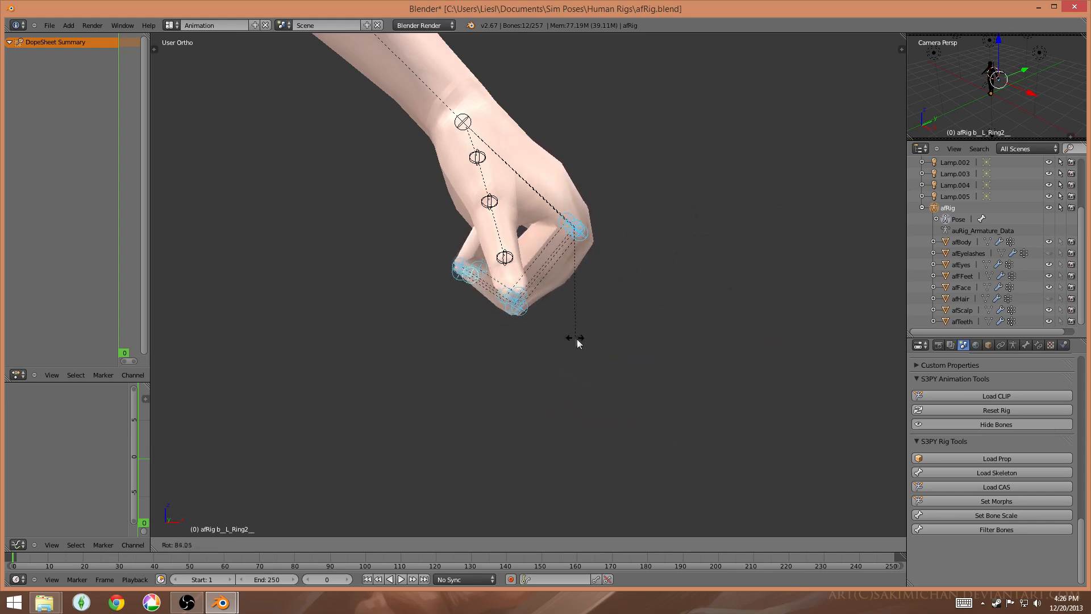
{"action": "left_click_drag", "start_coordinate": [577, 341], "coordinate": [609, 368]}
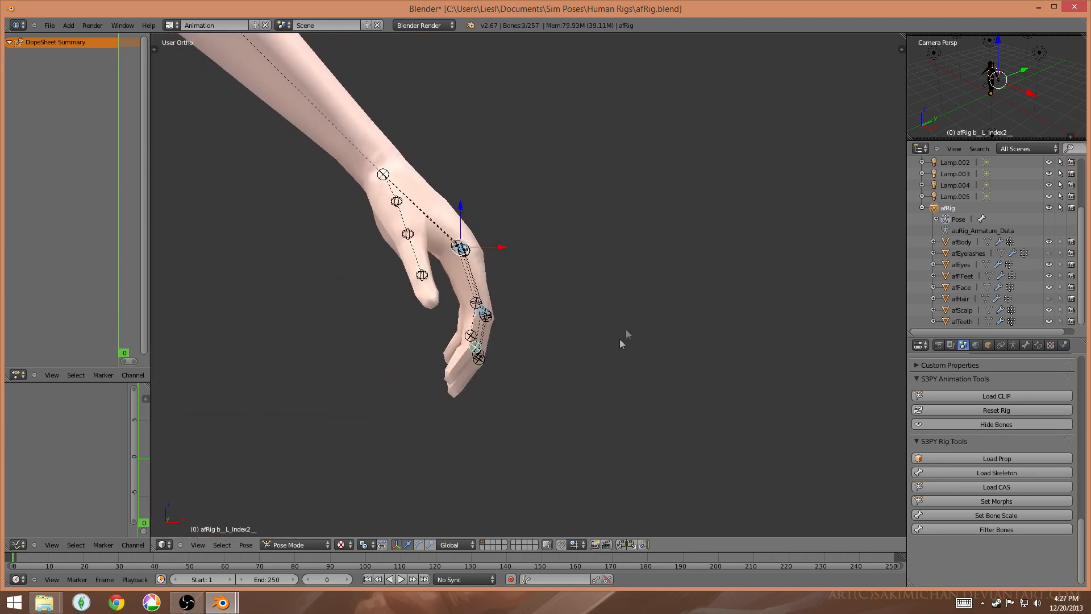
Step: Rotate the index finger back out straight and confirm the pose
{"action": "left_click_drag", "start_coordinate": [462, 246], "coordinate": [630, 233]}
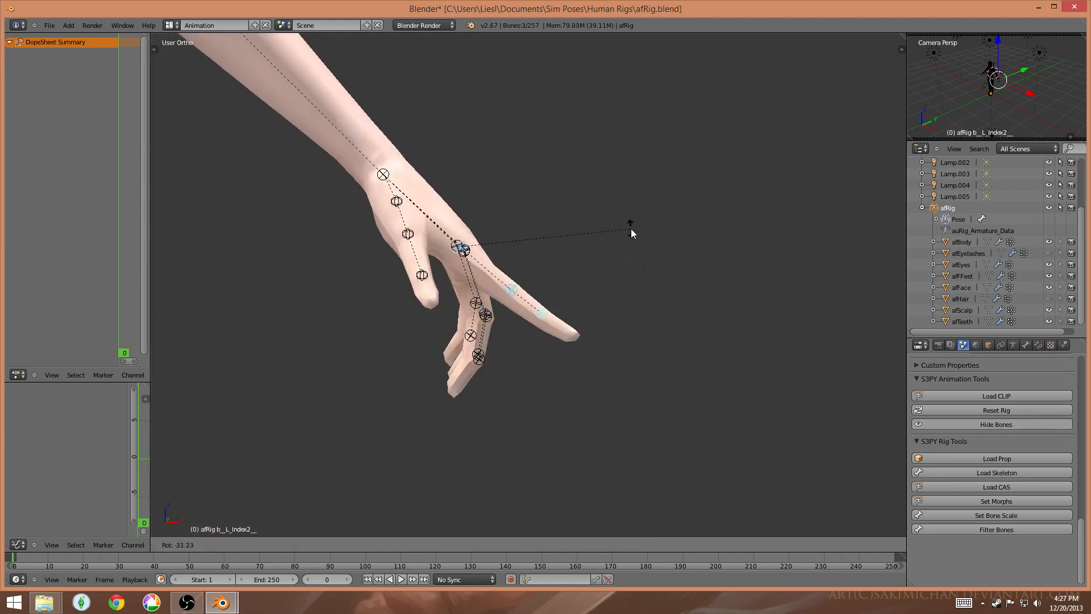
{"action": "left_click", "coordinate": [462, 249]}
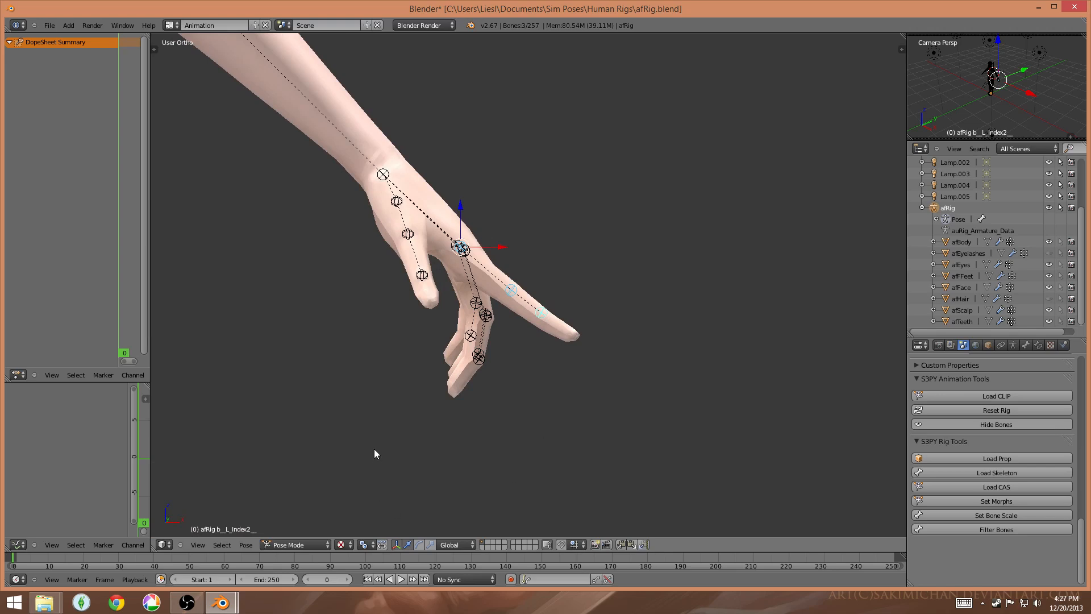
Step: Reveal the Pivot Point choices in the 3D view header for rotation pivoting
{"action": "left_click", "coordinate": [383, 544]}
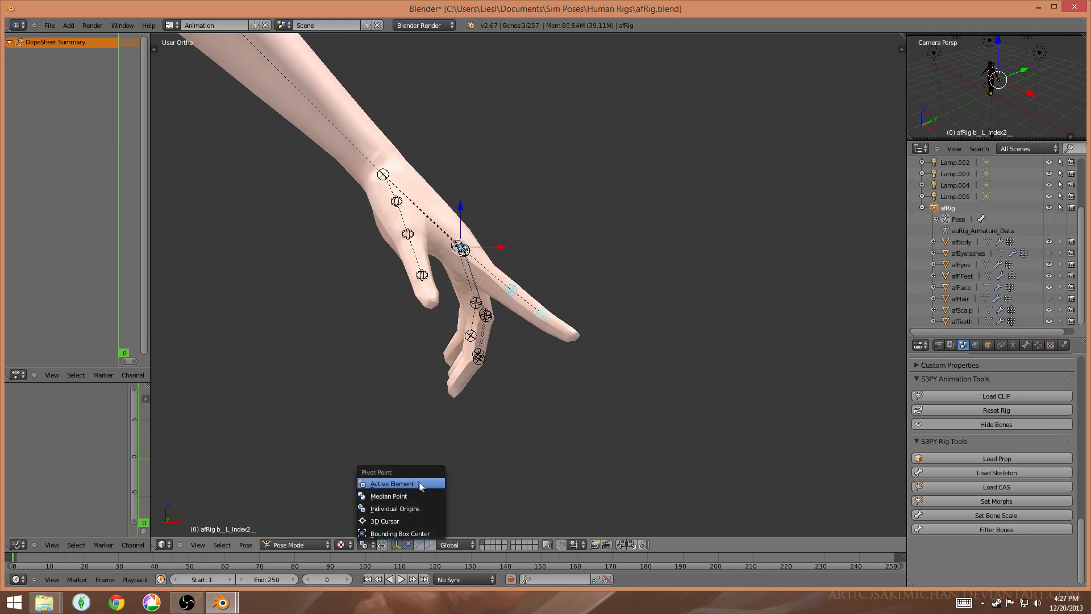
{"action": "mouse_move", "coordinate": [416, 492]}
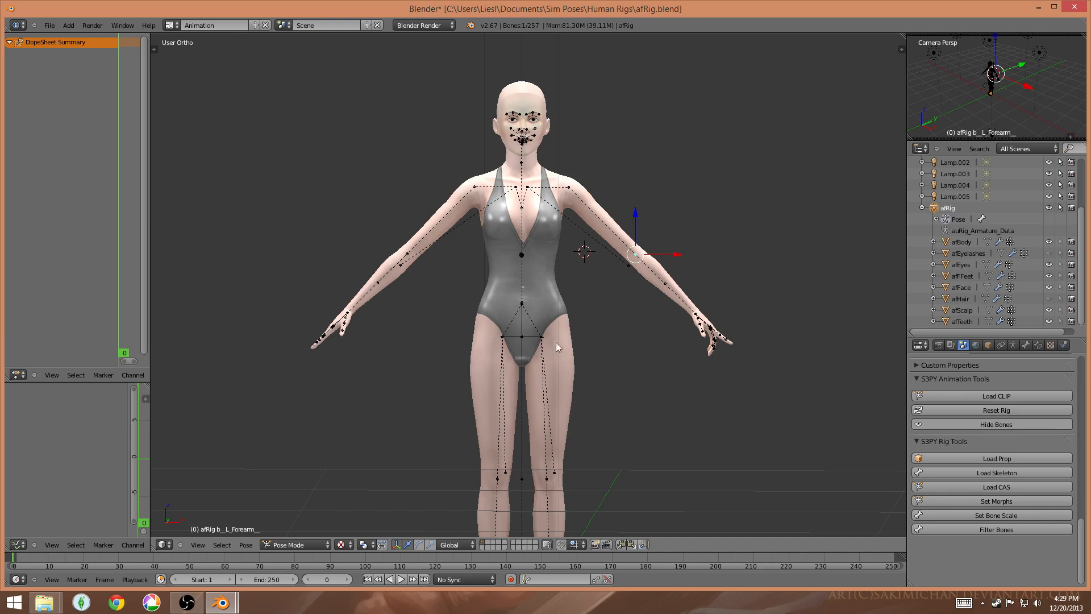
{"action": "mouse_move", "coordinate": [563, 338]}
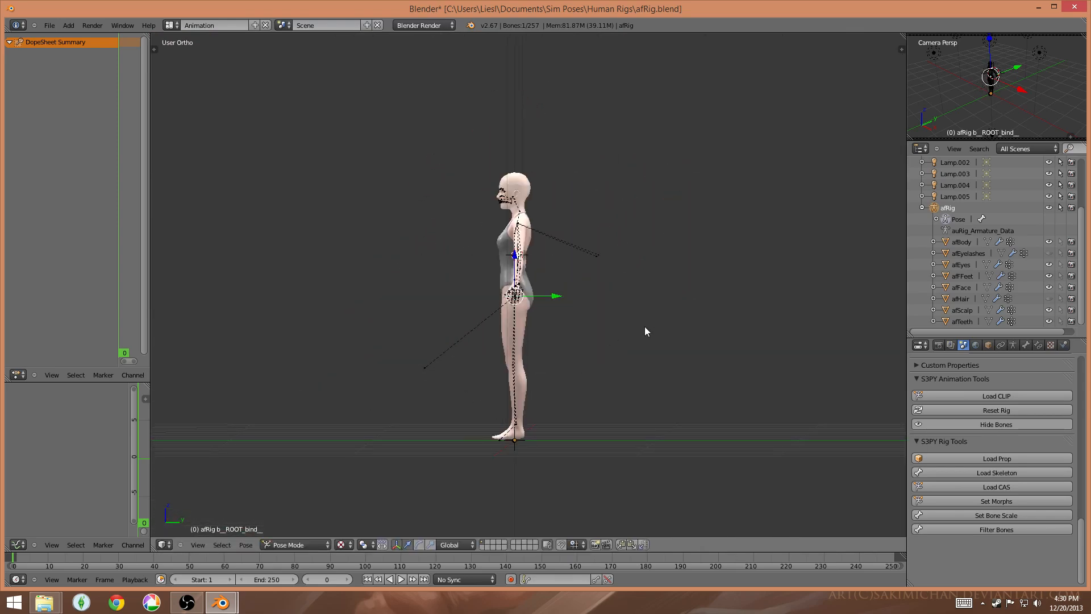
Step: Orbit the viewport until the full afRig figure faces front with arms outstretched
{"action": "left_click_drag", "start_coordinate": [645, 331], "coordinate": [613, 411]}
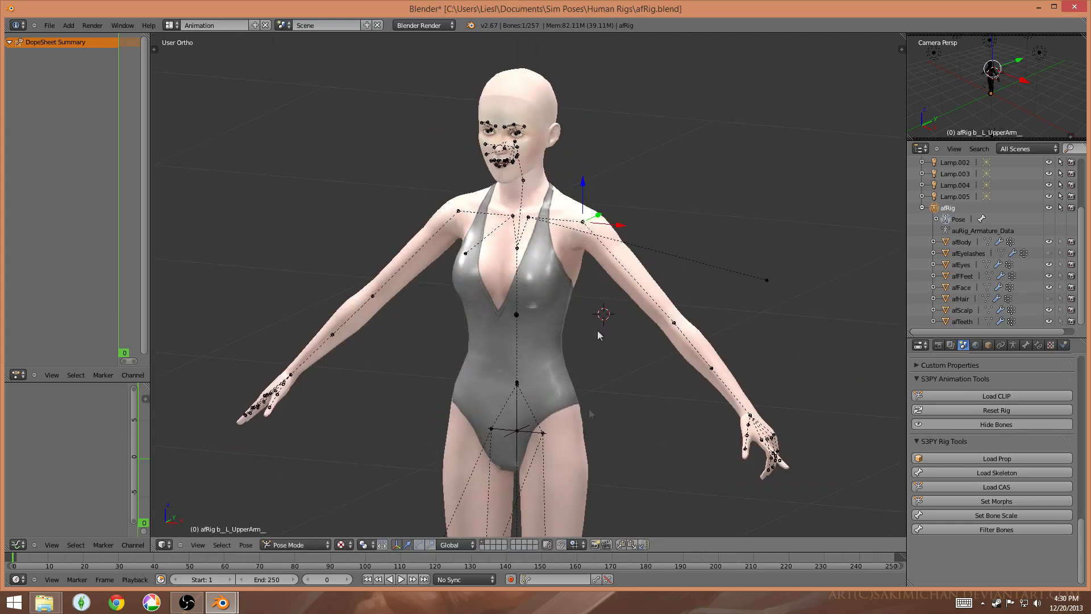
{"action": "left_click_drag", "start_coordinate": [599, 334], "coordinate": [668, 314]}
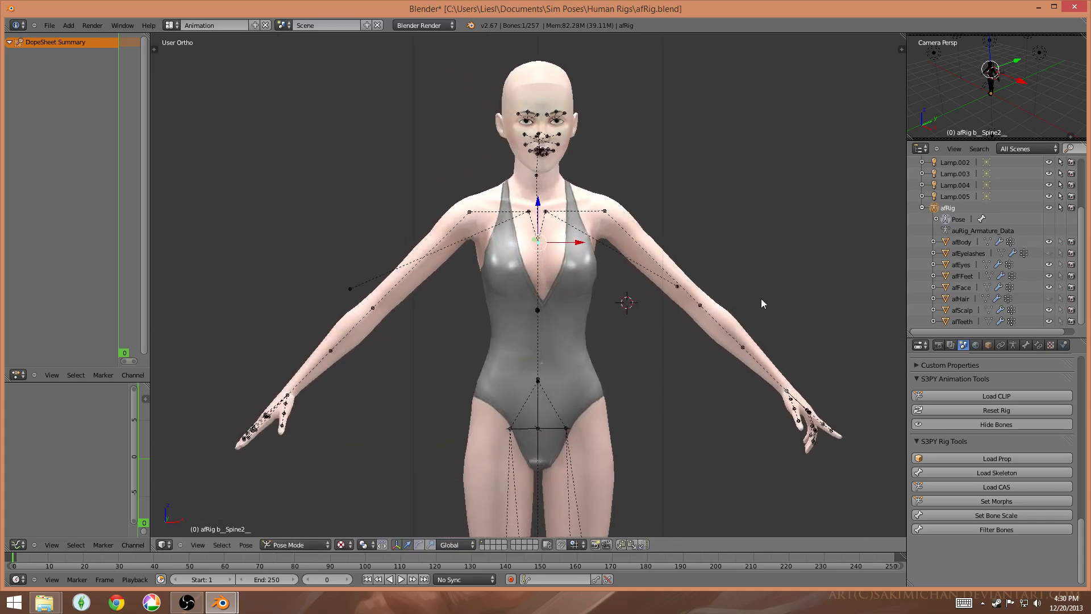
{"action": "scroll", "scroll_direction": "up", "scroll_amount": 3}
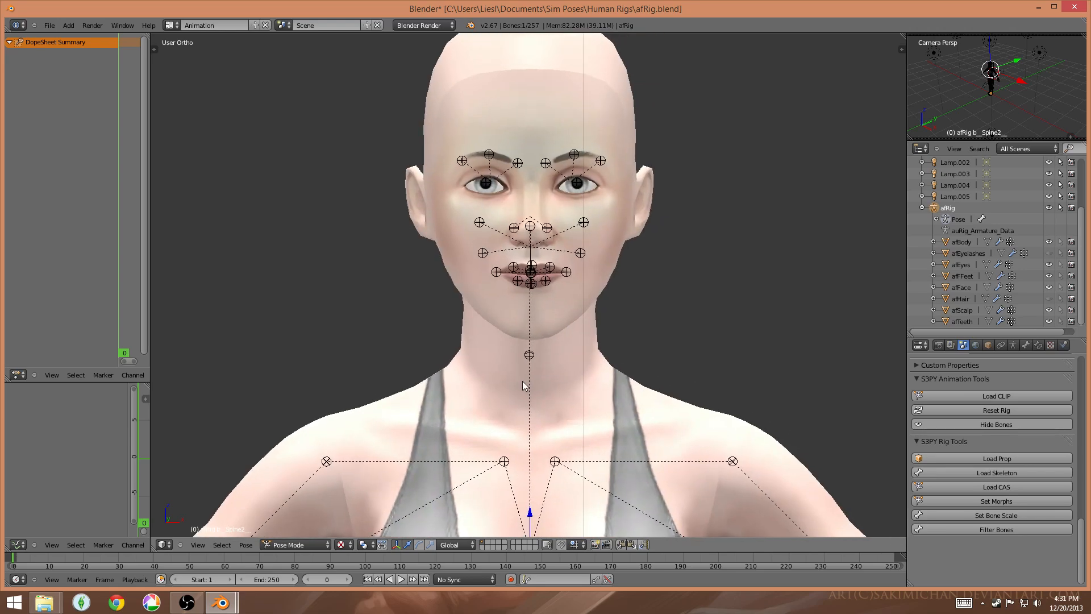
{"action": "scroll", "scroll_direction": "down", "scroll_amount": 3}
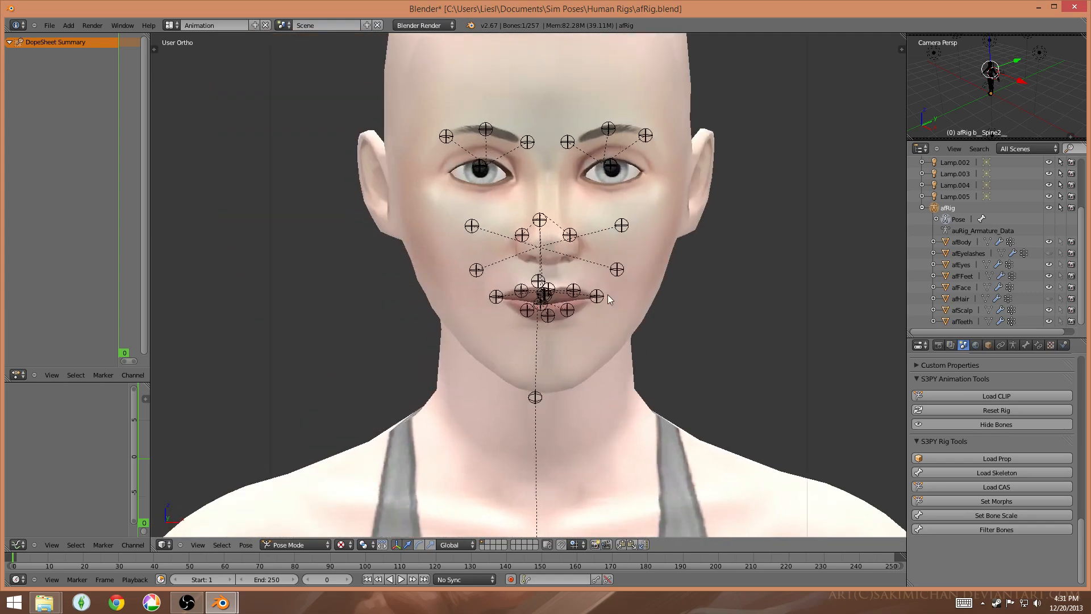
{"action": "scroll", "scroll_direction": "down", "scroll_amount": 3}
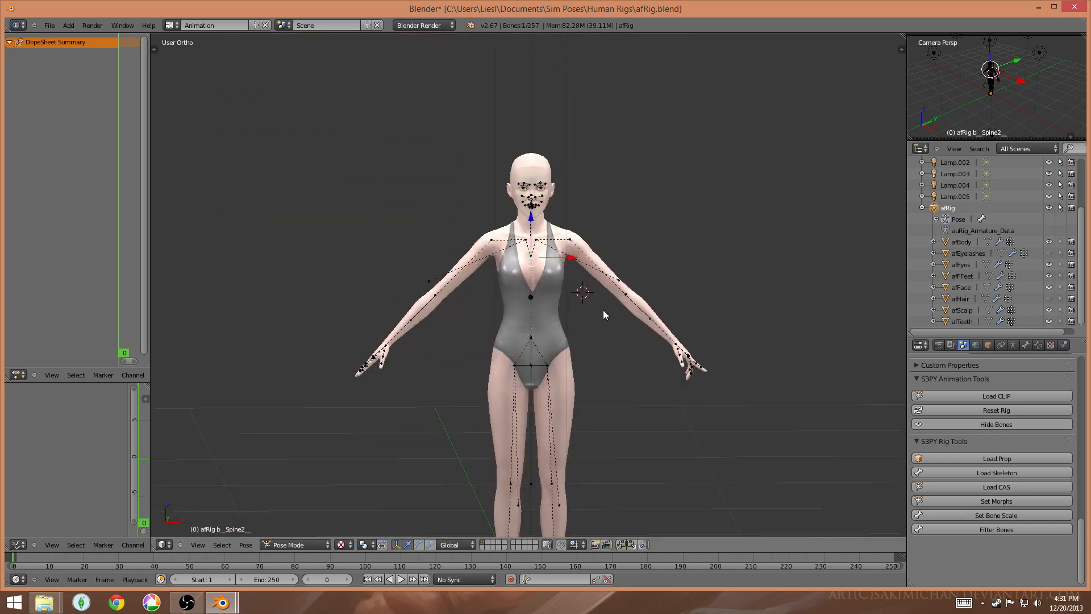